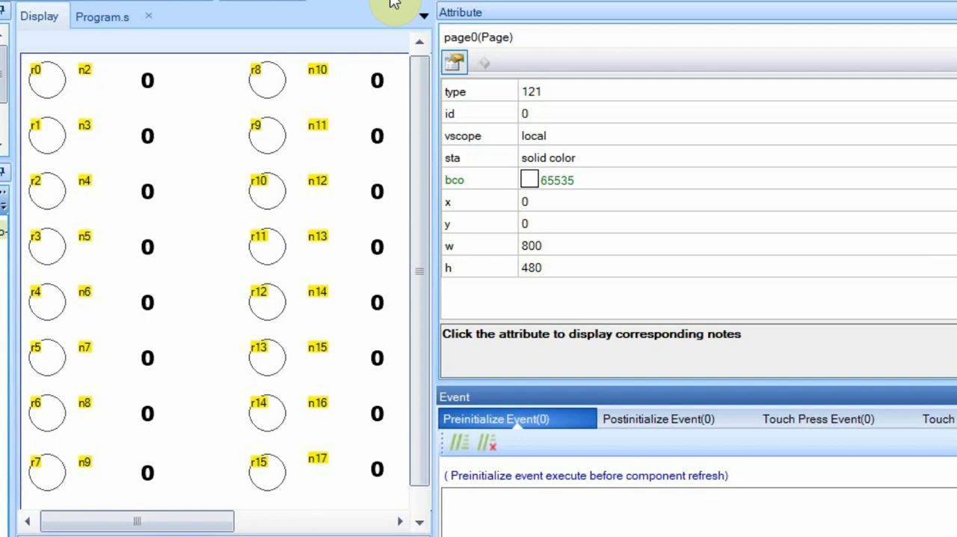
{"action": "mouse_move", "coordinate": [314, 14]}
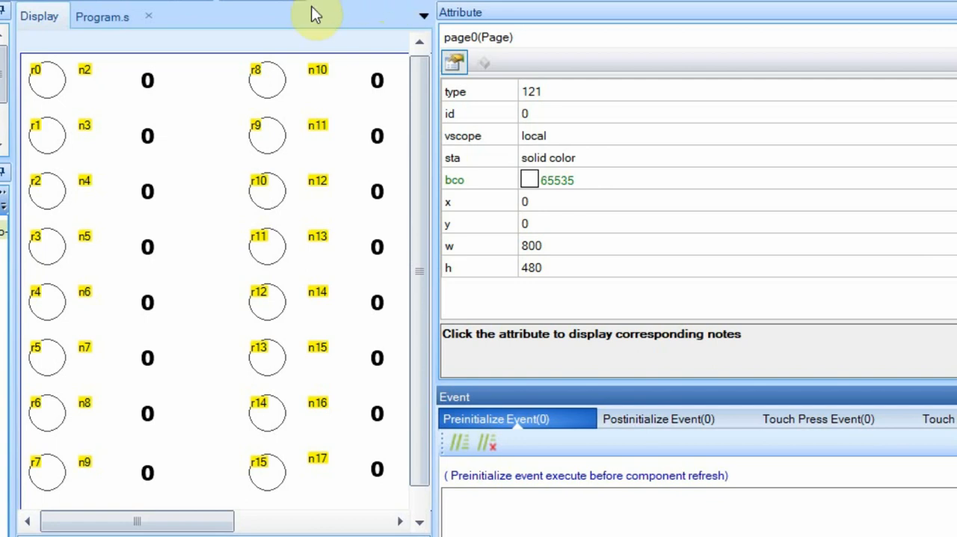
Step: Check the IDs of radio circles r0, r1, r15 and number field n3
{"action": "left_click", "coordinate": [47, 86]}
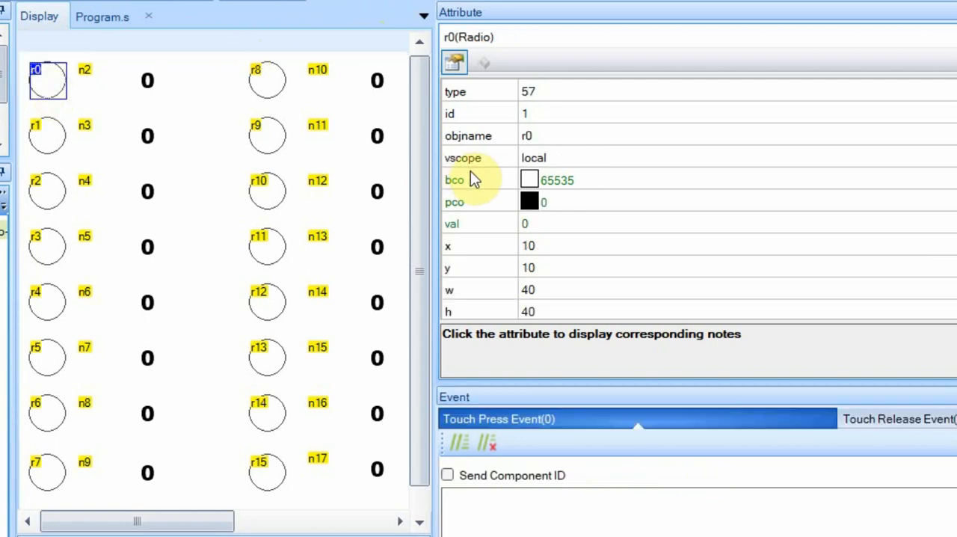
{"action": "mouse_move", "coordinate": [549, 139]}
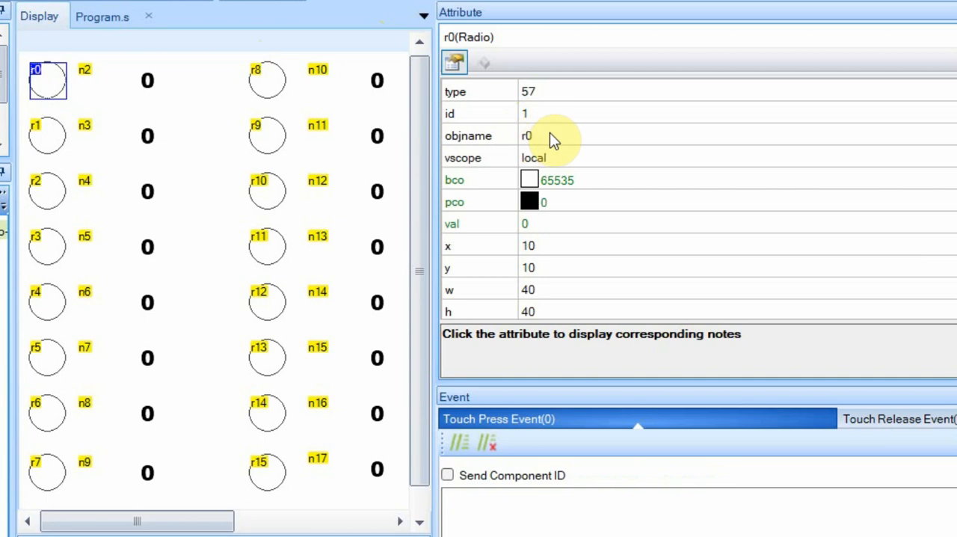
{"action": "left_click", "coordinate": [47, 135]}
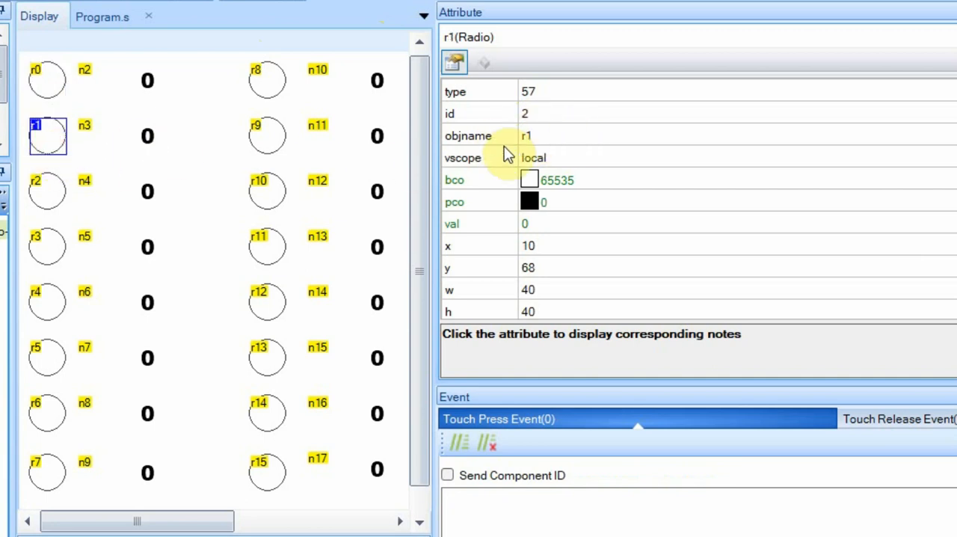
{"action": "left_click", "coordinate": [267, 472]}
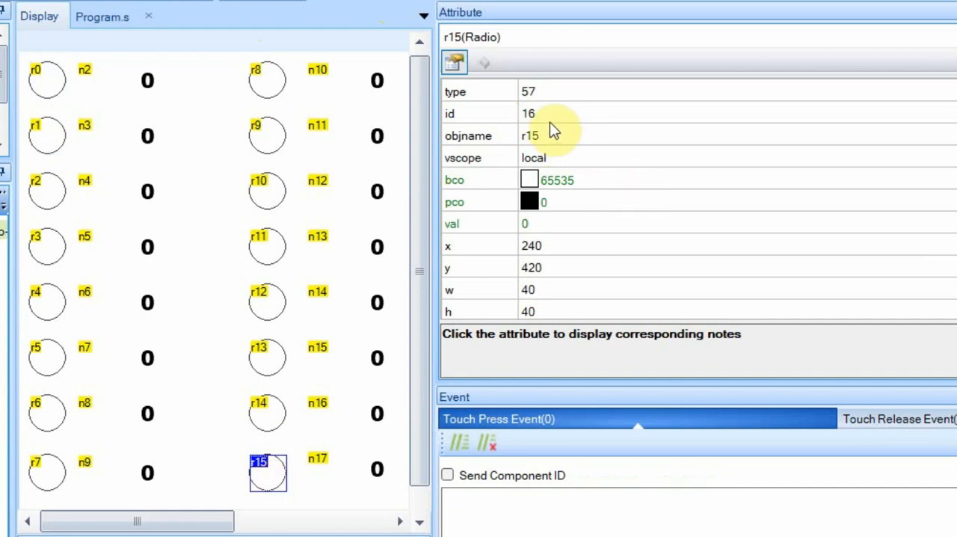
{"action": "mouse_move", "coordinate": [47, 81]}
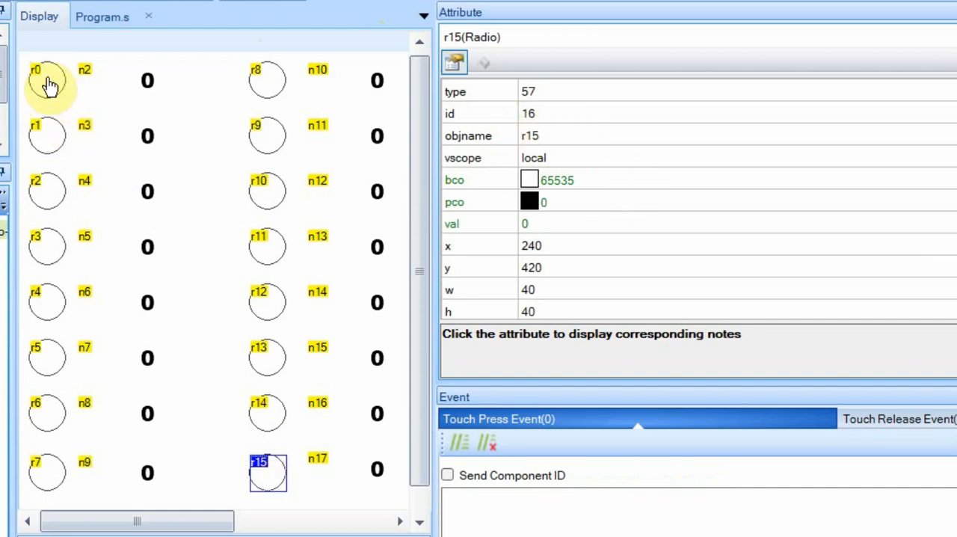
{"action": "mouse_move", "coordinate": [267, 119]}
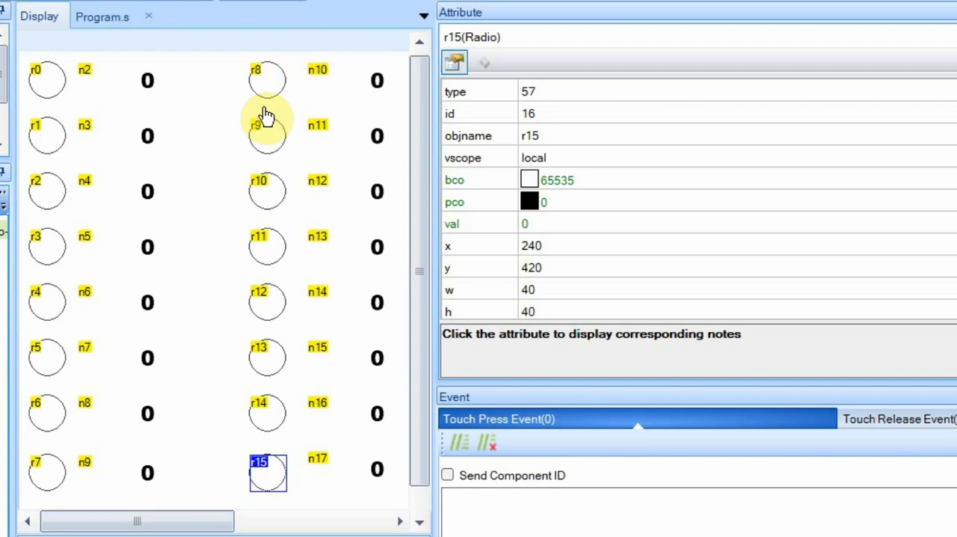
{"action": "mouse_move", "coordinate": [280, 524]}
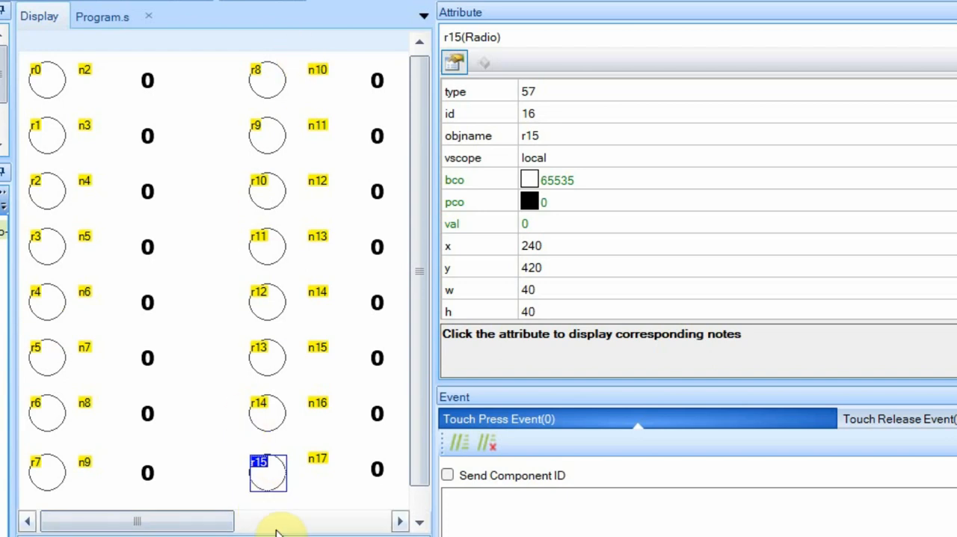
{"action": "mouse_move", "coordinate": [191, 112]}
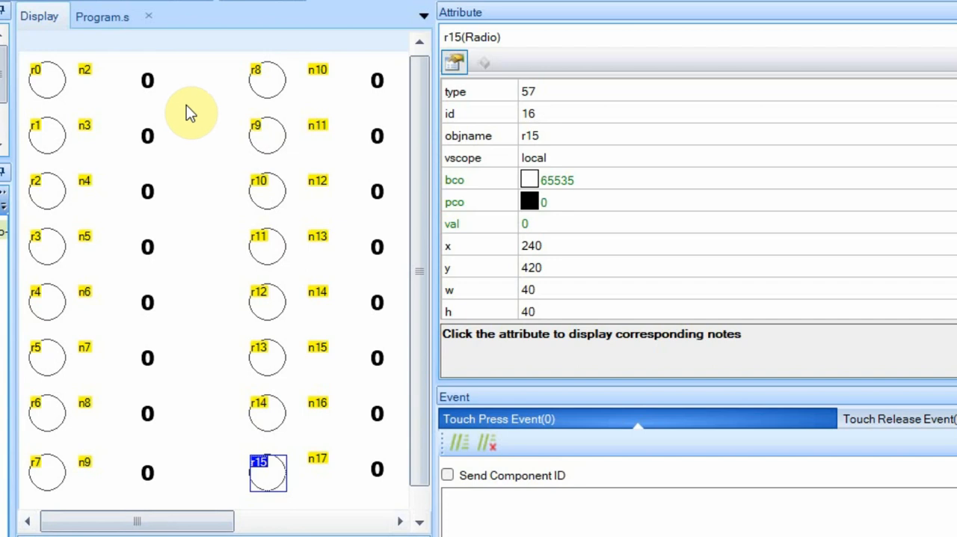
{"action": "mouse_move", "coordinate": [90, 138]}
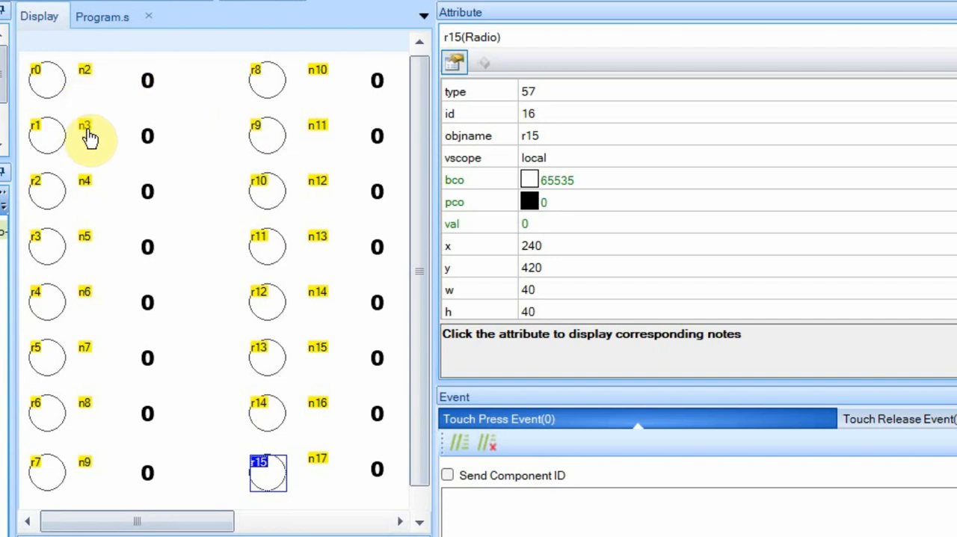
{"action": "mouse_move", "coordinate": [101, 253]}
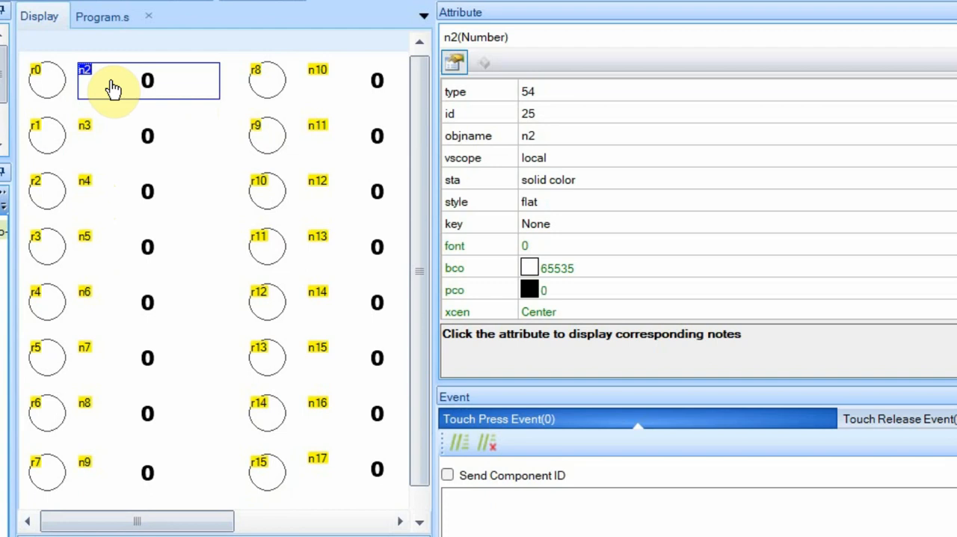
{"action": "mouse_move", "coordinate": [561, 131]}
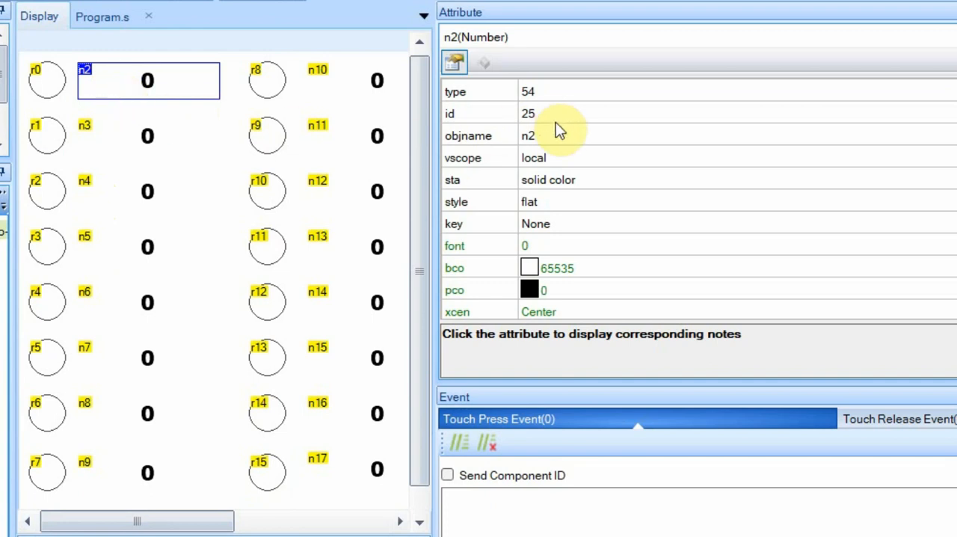
{"action": "mouse_move", "coordinate": [194, 136]}
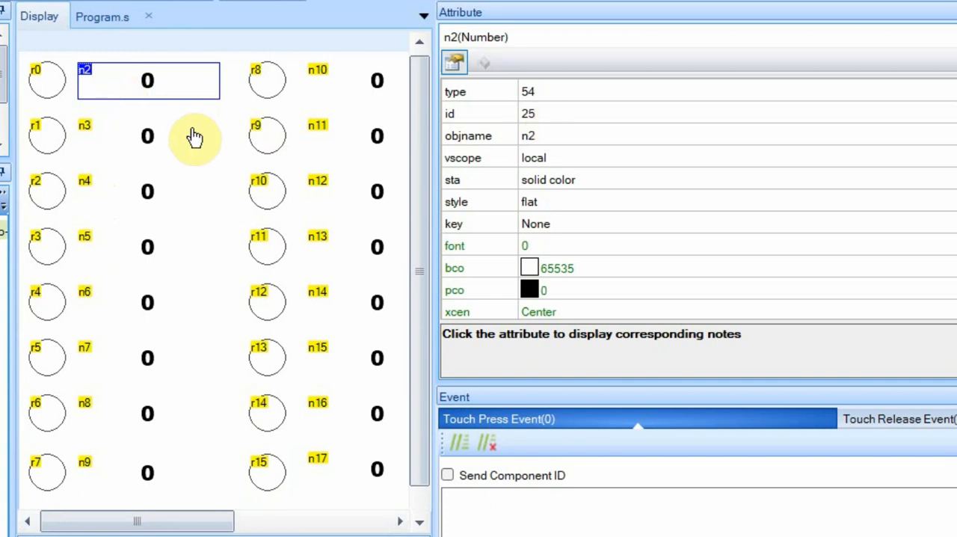
{"action": "left_click", "coordinate": [147, 136]}
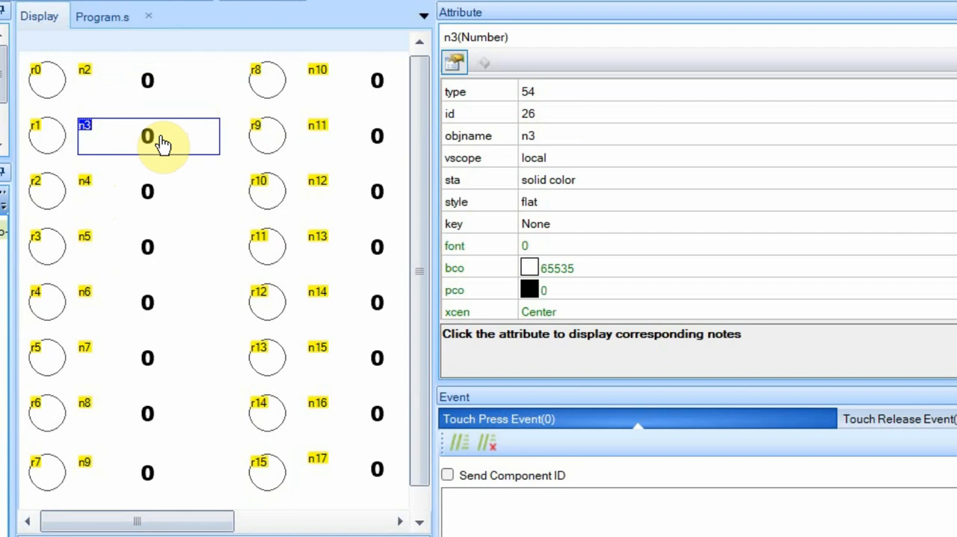
{"action": "mouse_move", "coordinate": [435, 232]}
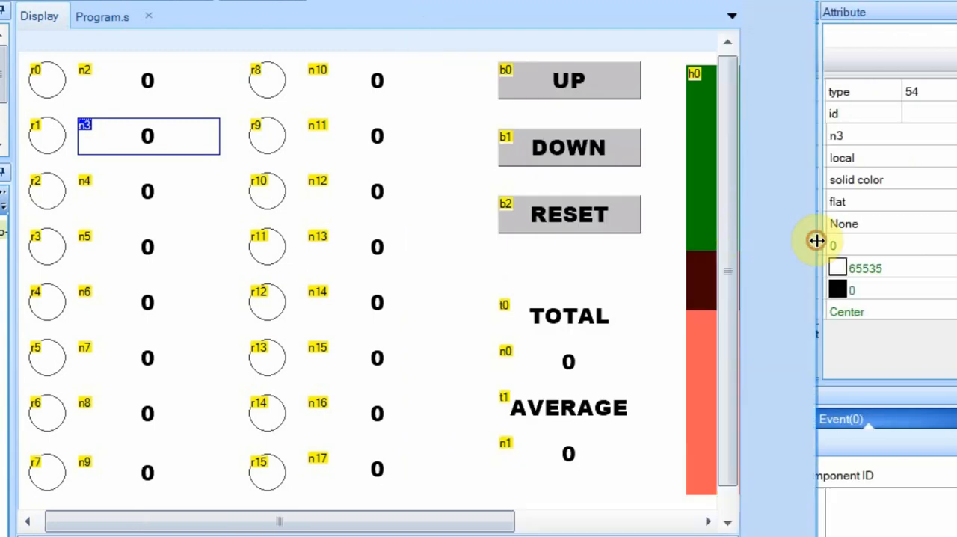
Step: Check the IDs of the UP and DOWN buttons, TOTAL and AVERAGE labels, and fields n1 and n2
{"action": "left_click", "coordinate": [569, 80]}
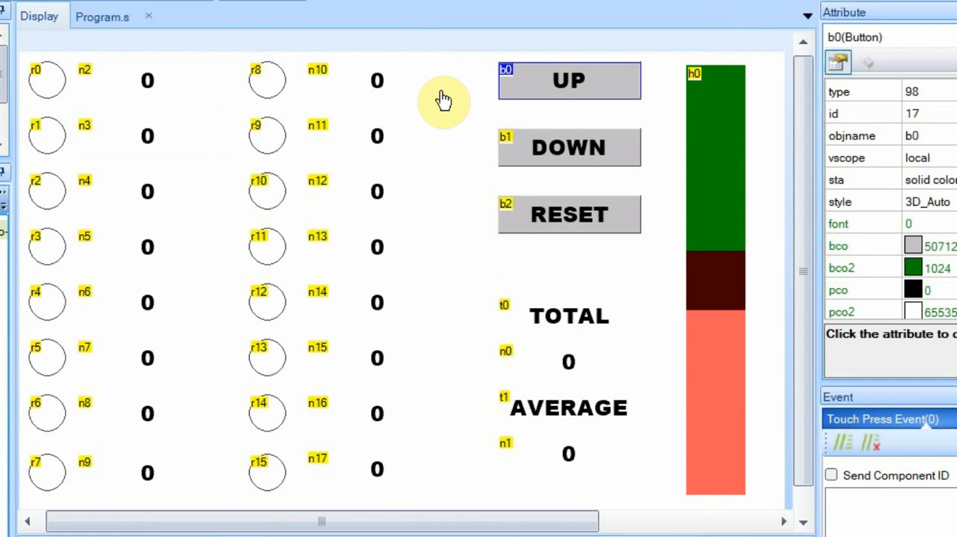
{"action": "mouse_move", "coordinate": [546, 101]}
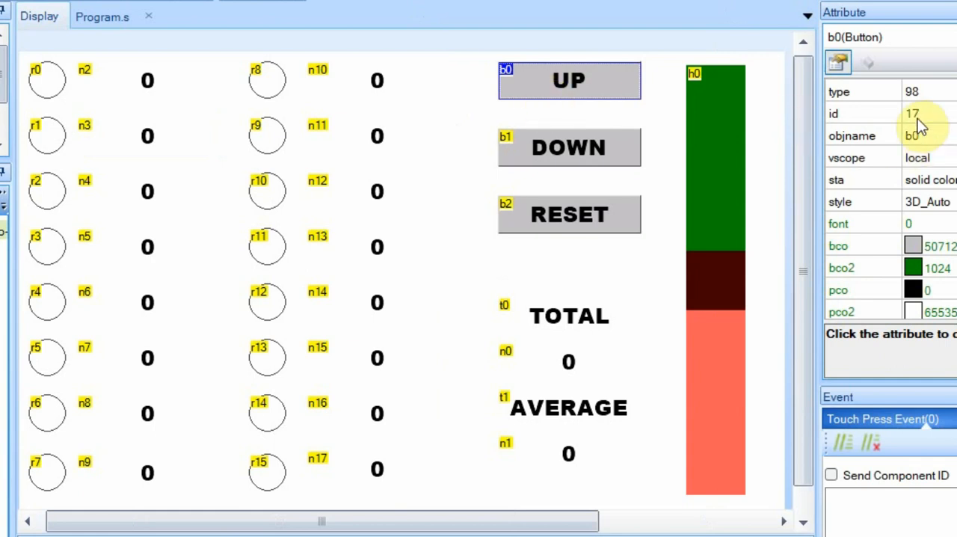
{"action": "left_click", "coordinate": [568, 147]}
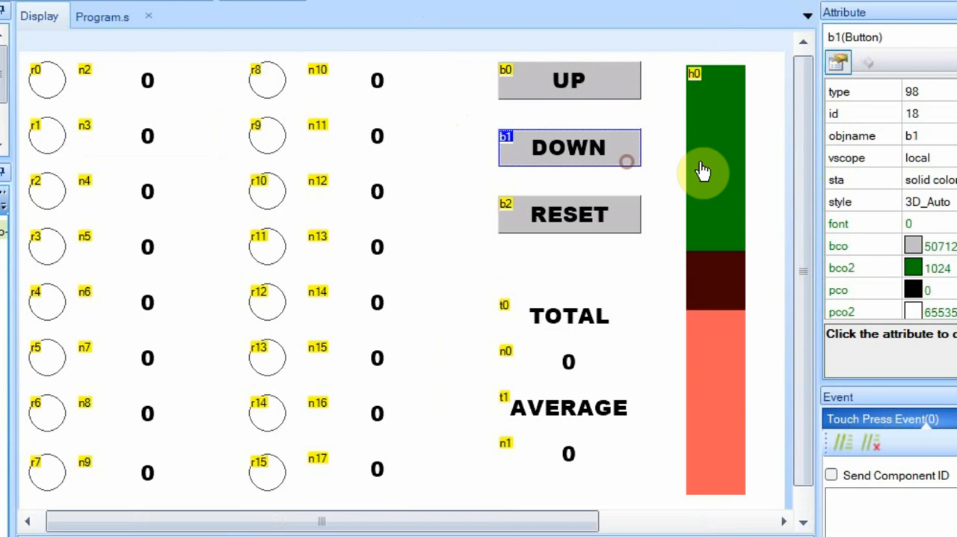
{"action": "left_click", "coordinate": [714, 216]}
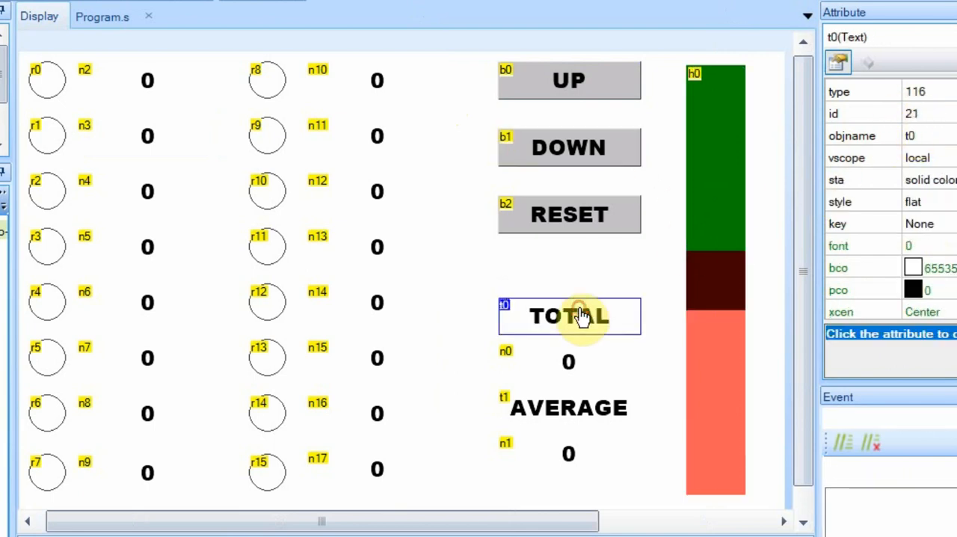
{"action": "left_click", "coordinate": [568, 408]}
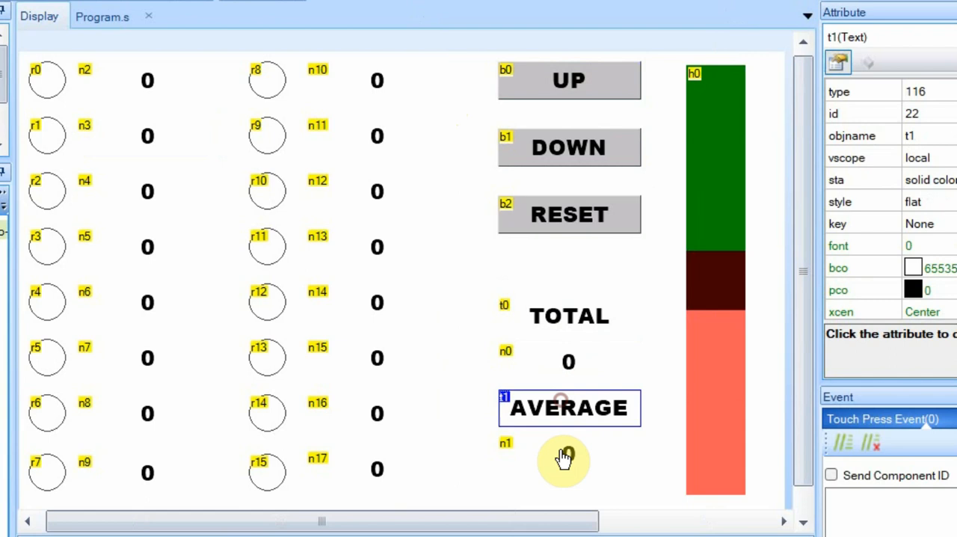
{"action": "left_click", "coordinate": [568, 453]}
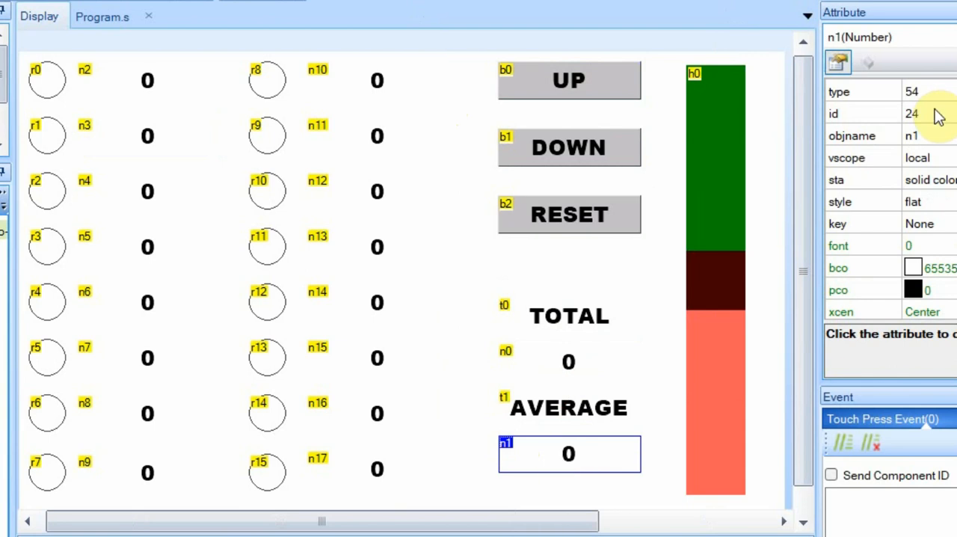
{"action": "left_click", "coordinate": [147, 80]}
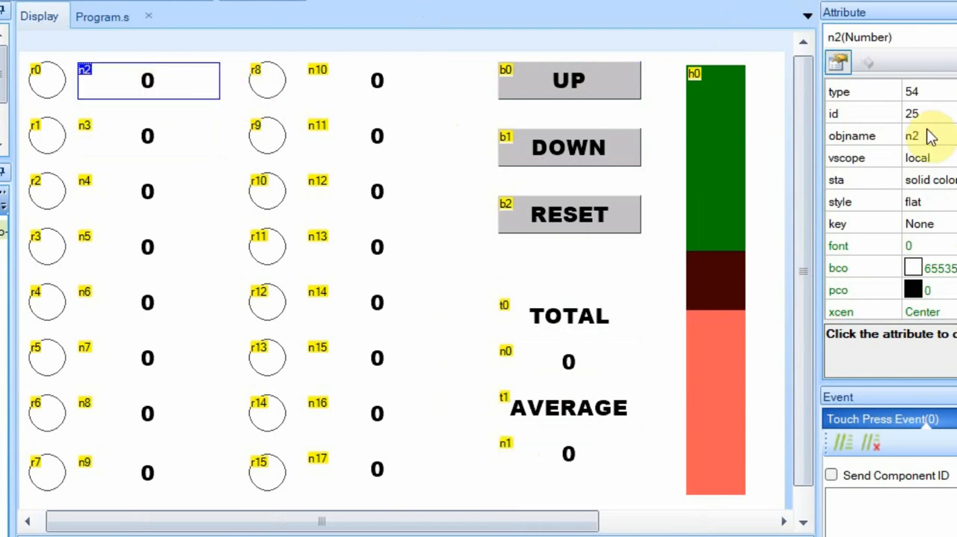
{"action": "mouse_move", "coordinate": [818, 198]}
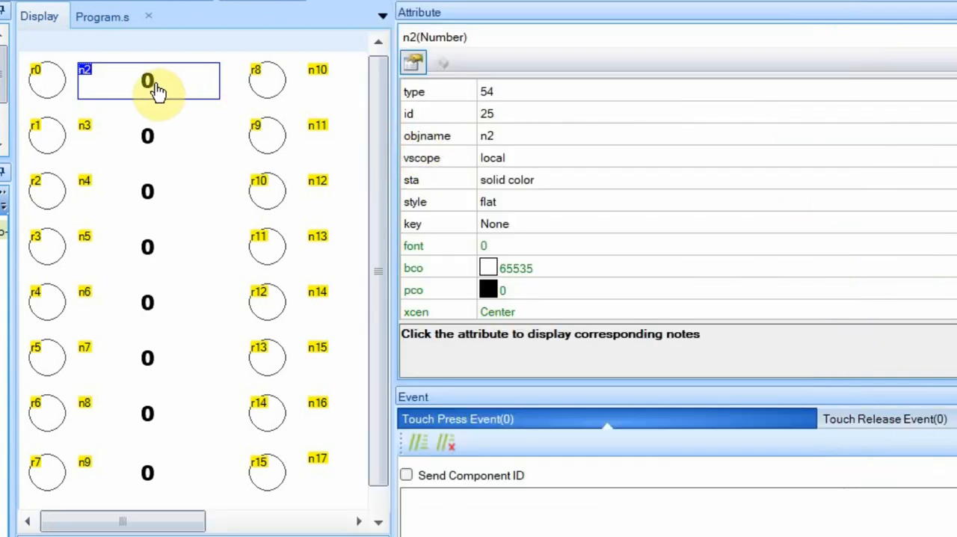
{"action": "mouse_move", "coordinate": [147, 88]}
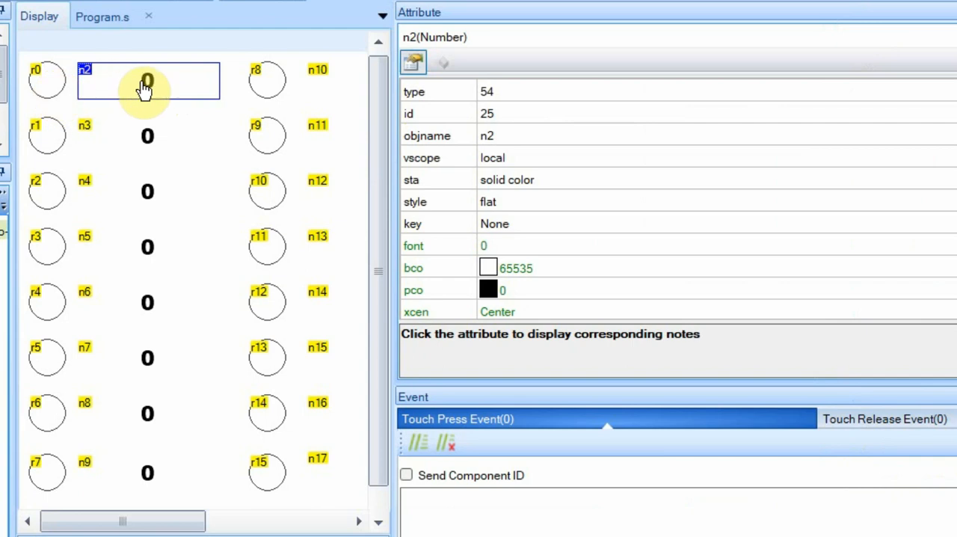
{"action": "mouse_move", "coordinate": [49, 84]}
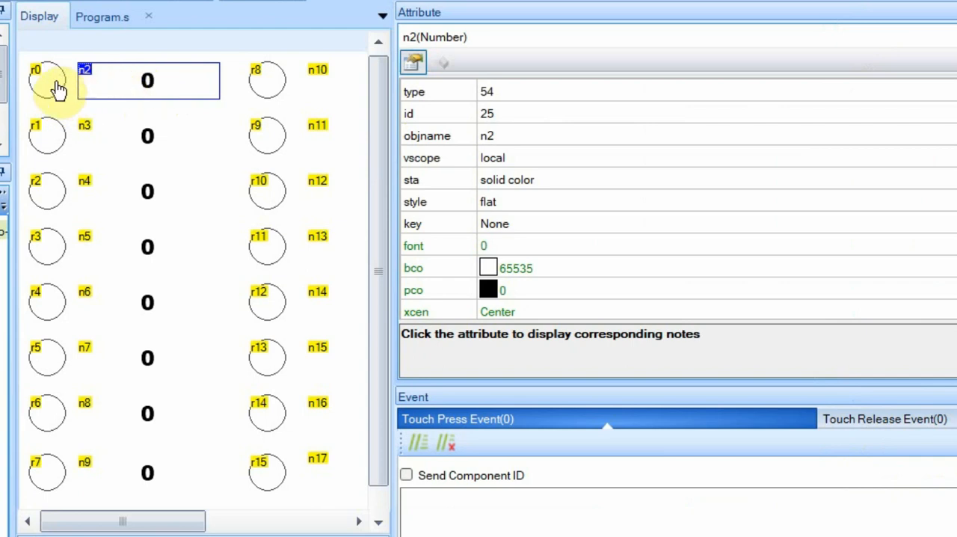
Step: Recheck radio r0 and field n2, then confirm the last number field n17 has ID 40
{"action": "left_click", "coordinate": [47, 80]}
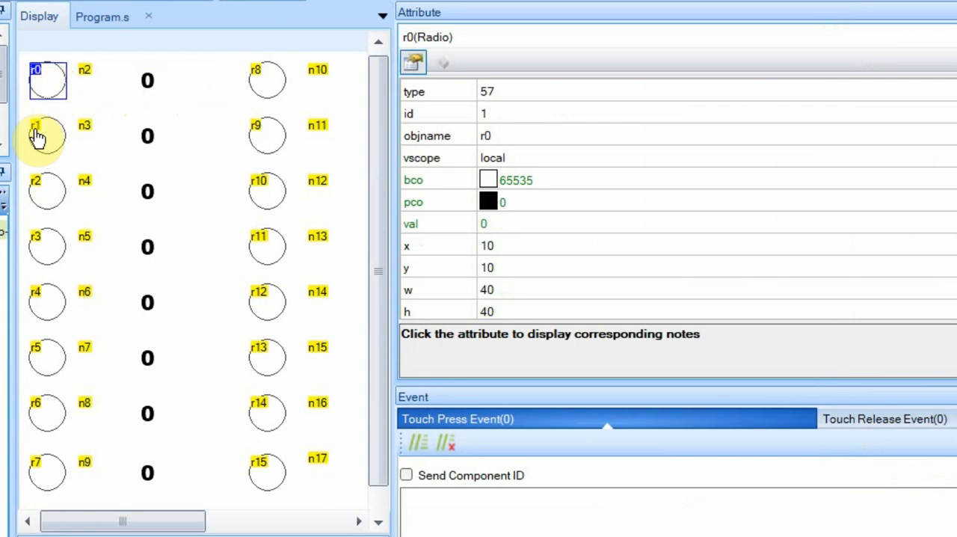
{"action": "left_click", "coordinate": [147, 80]}
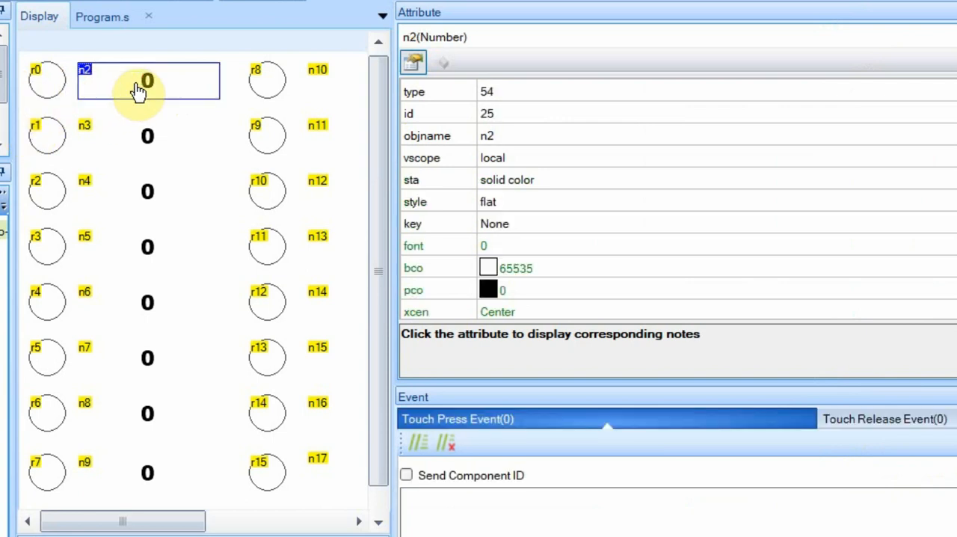
{"action": "left_click", "coordinate": [336, 469]}
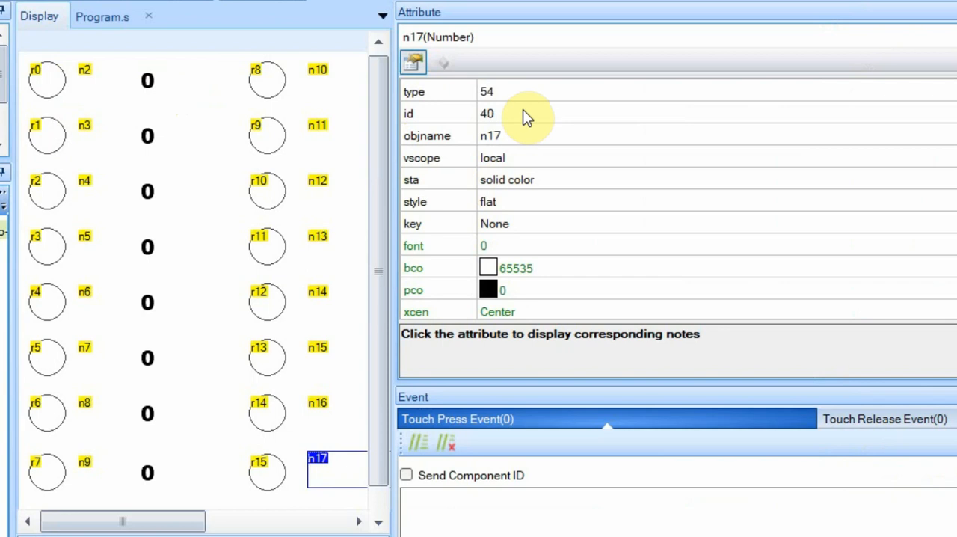
{"action": "mouse_move", "coordinate": [471, 125]}
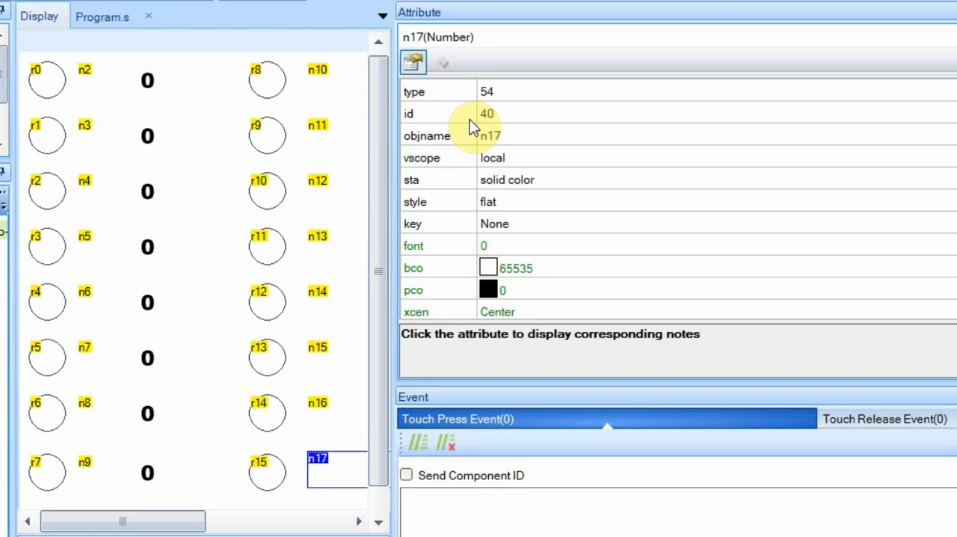
{"action": "mouse_move", "coordinate": [445, 191]}
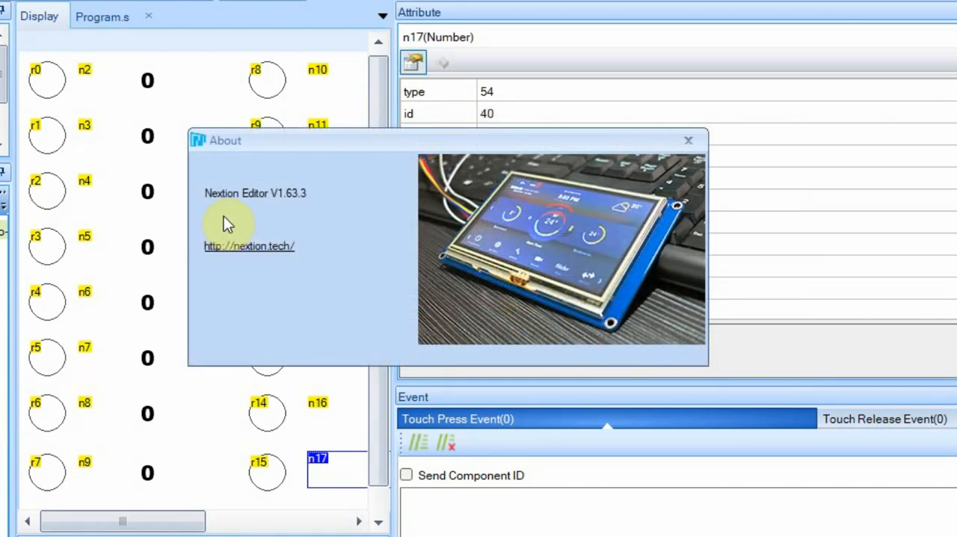
{"action": "mouse_move", "coordinate": [273, 220]}
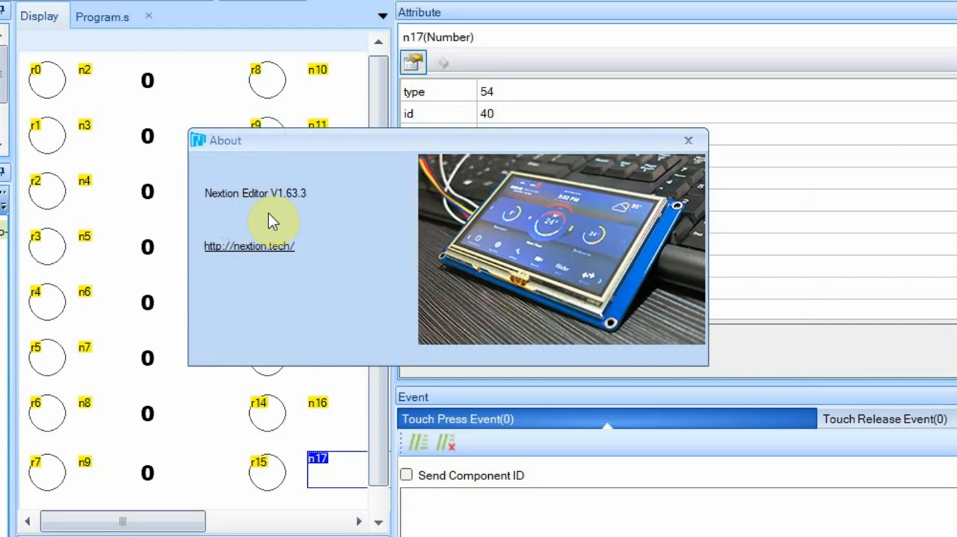
{"action": "mouse_move", "coordinate": [255, 212]}
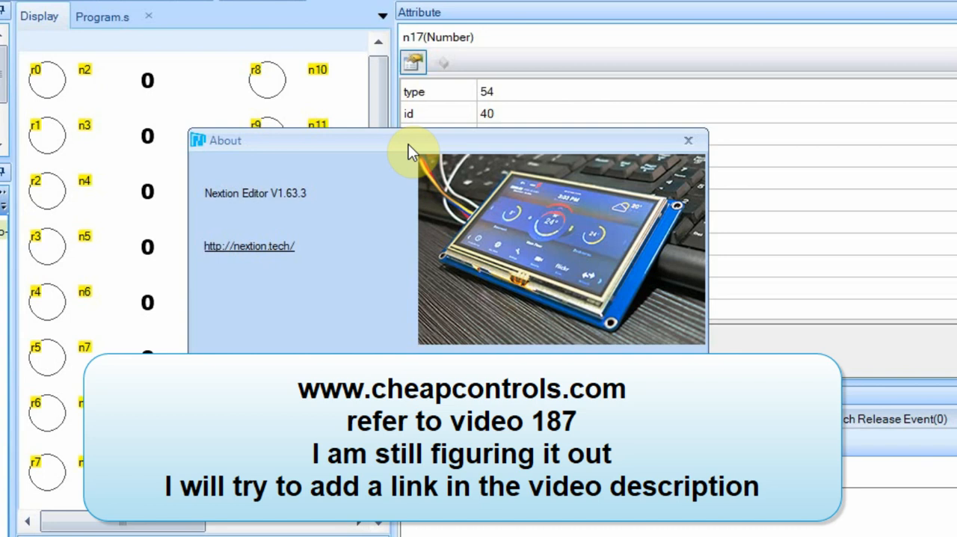
Step: Dismiss the About box showing Nextion Editor version 1.63.3
{"action": "left_click", "coordinate": [687, 140]}
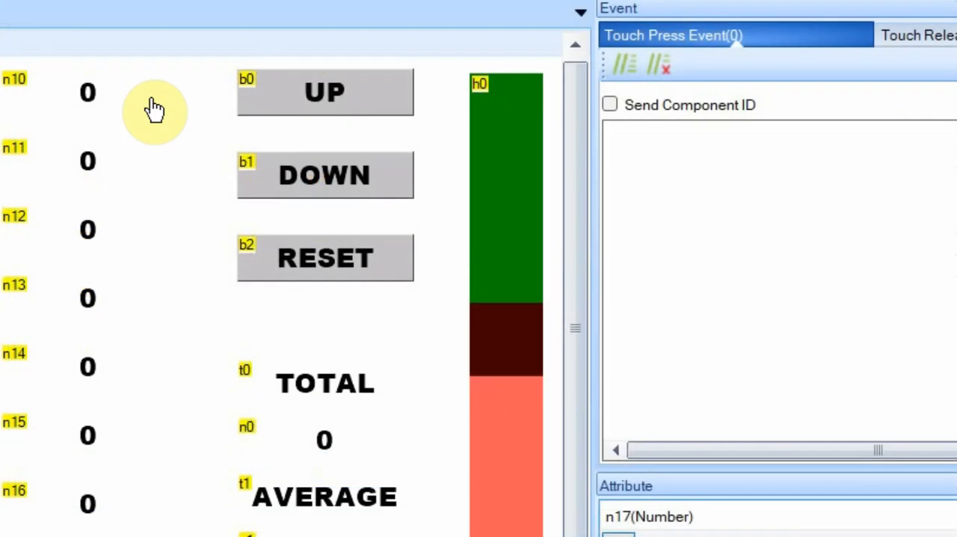
Step: Inspect the UP button's increment code, then view the Program.s global variables
{"action": "left_click", "coordinate": [324, 91]}
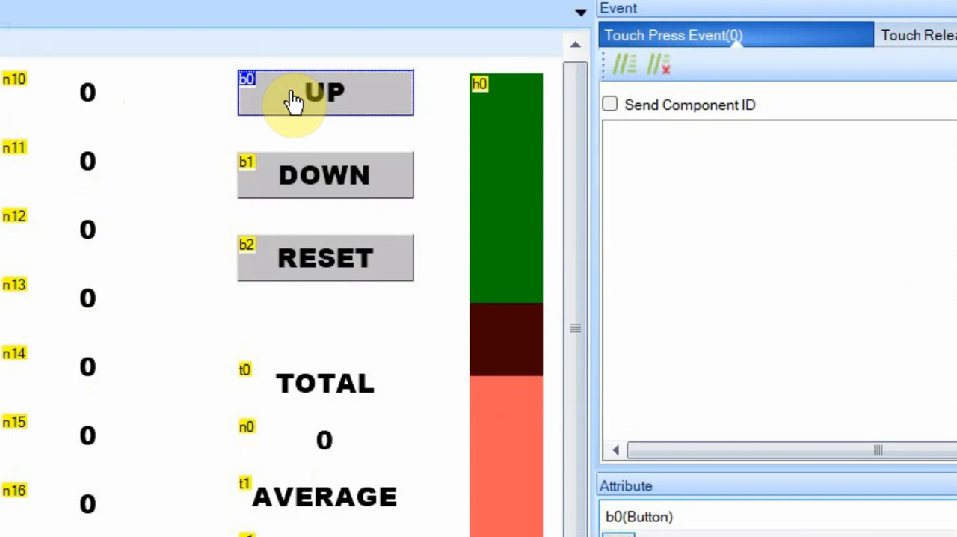
{"action": "mouse_move", "coordinate": [415, 79]}
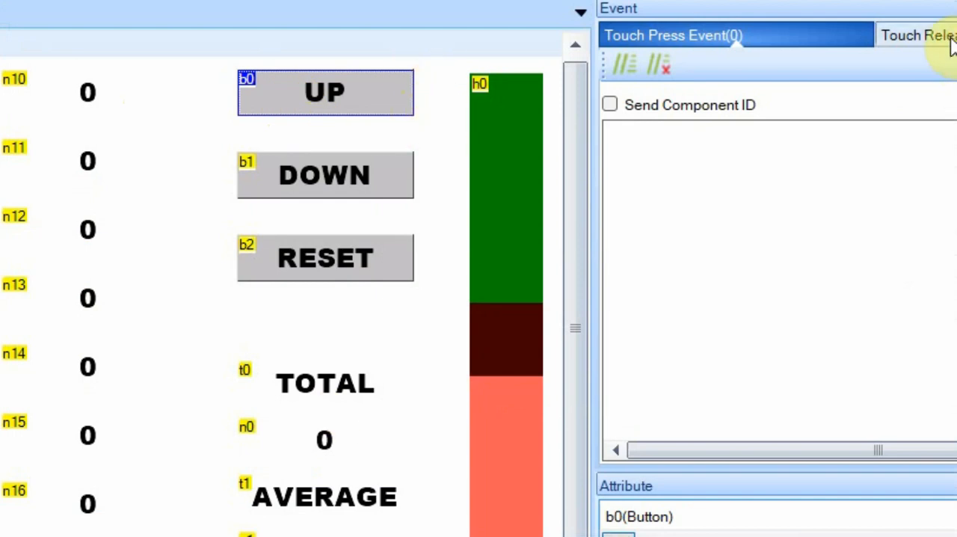
{"action": "mouse_move", "coordinate": [940, 46]}
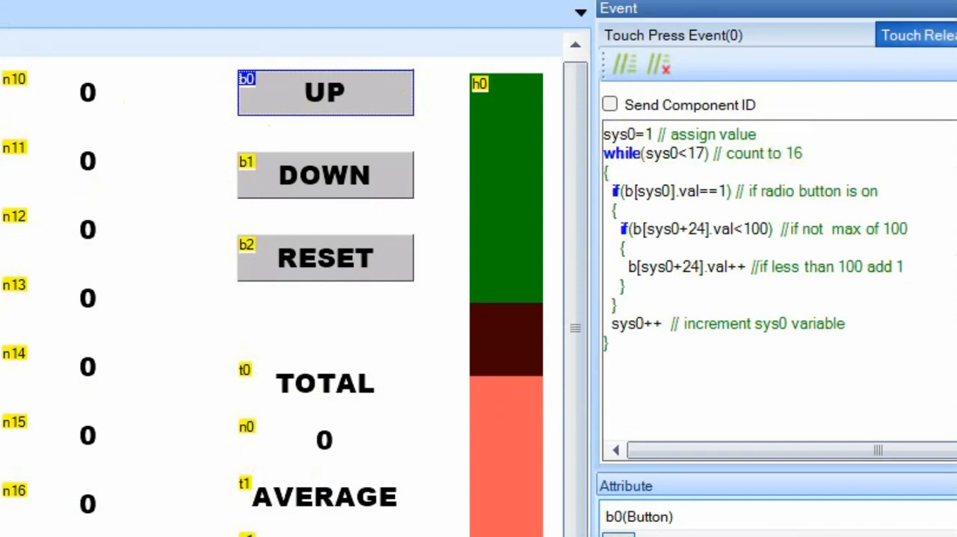
{"action": "left_click", "coordinate": [119, 21]}
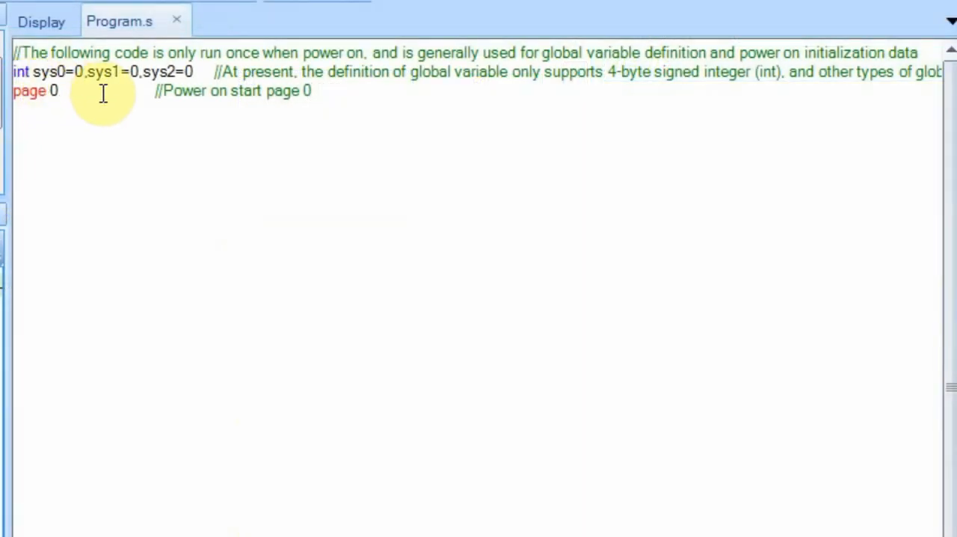
{"action": "mouse_move", "coordinate": [169, 95]}
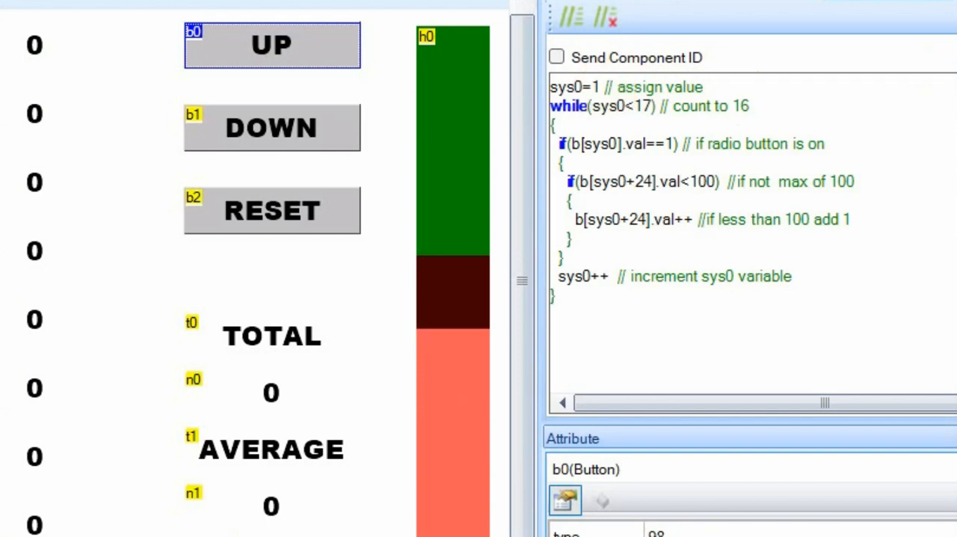
{"action": "mouse_move", "coordinate": [850, 118]}
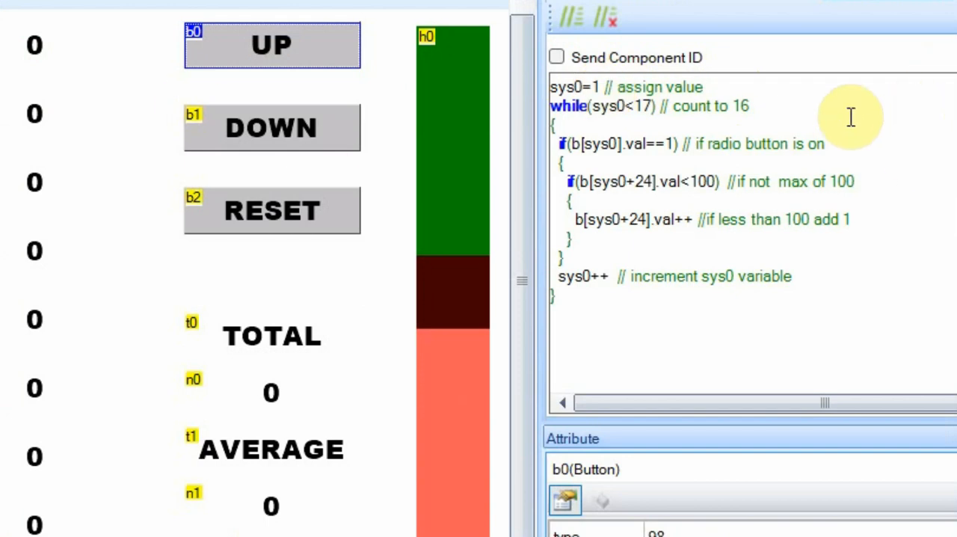
{"action": "mouse_move", "coordinate": [848, 112]}
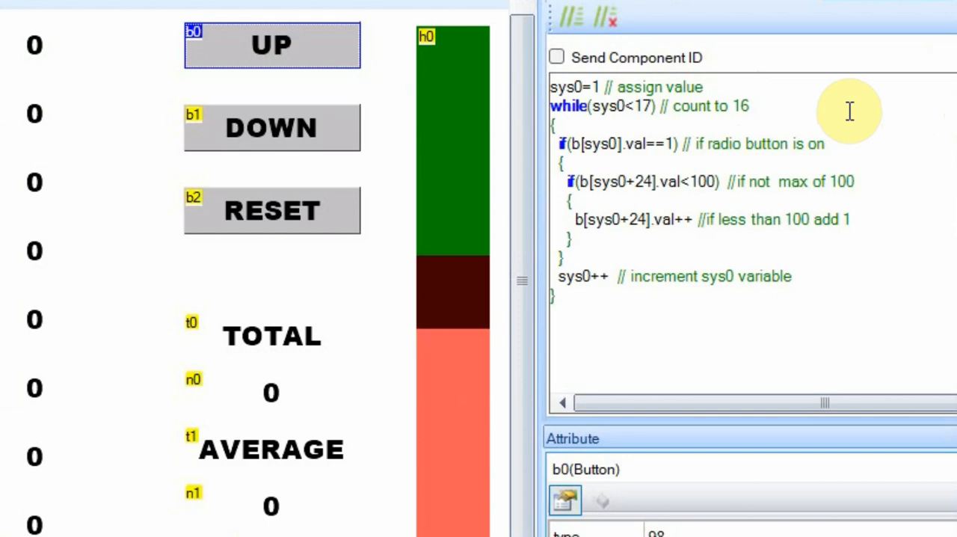
{"action": "mouse_move", "coordinate": [752, 136]}
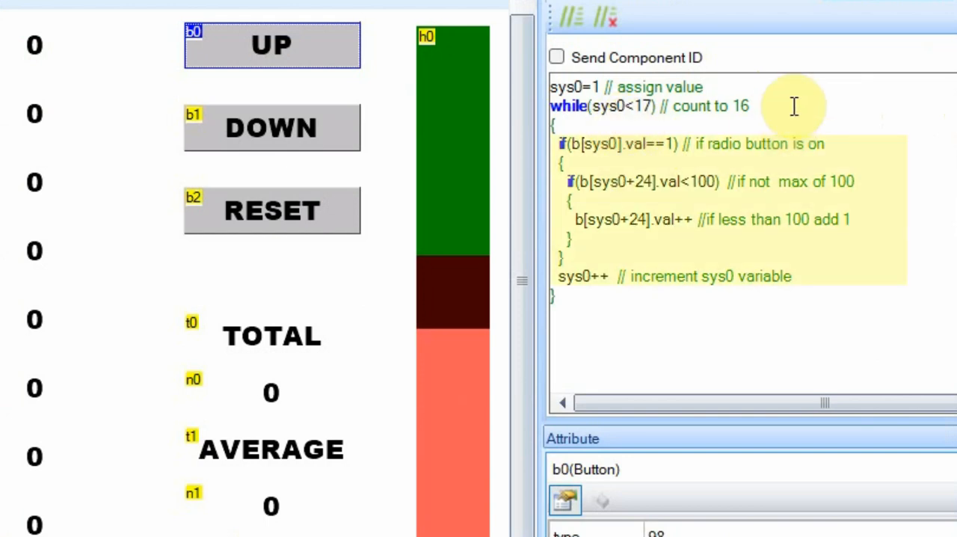
{"action": "mouse_move", "coordinate": [901, 170]}
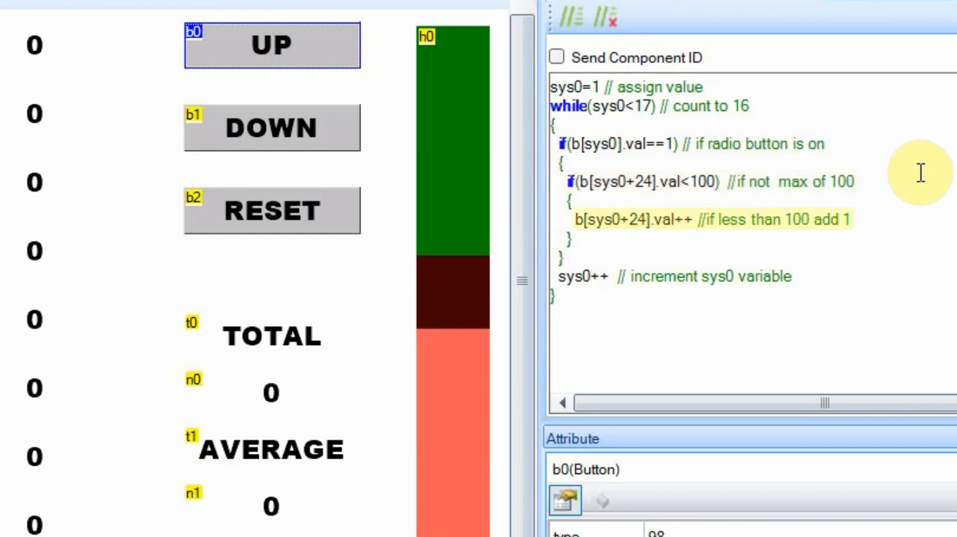
{"action": "mouse_move", "coordinate": [897, 219]}
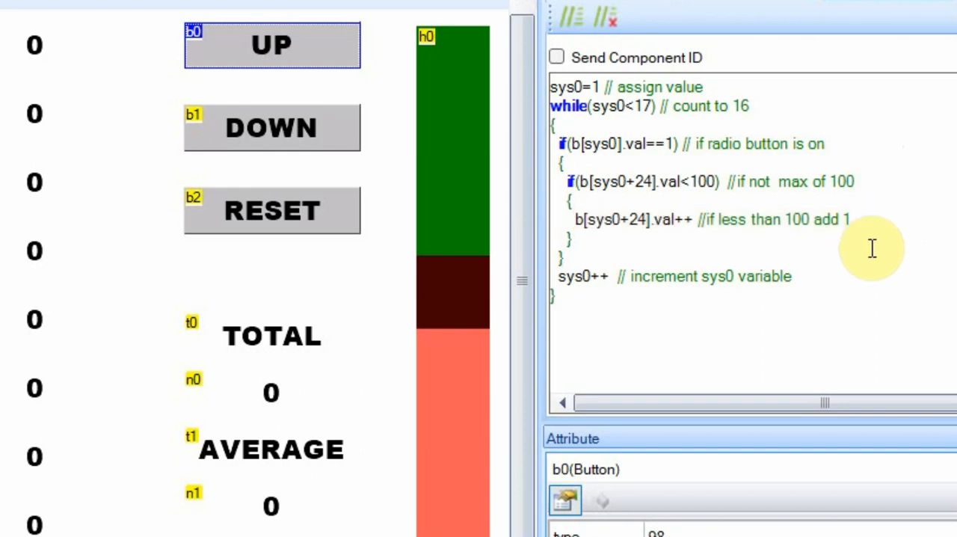
{"action": "mouse_move", "coordinate": [586, 297]}
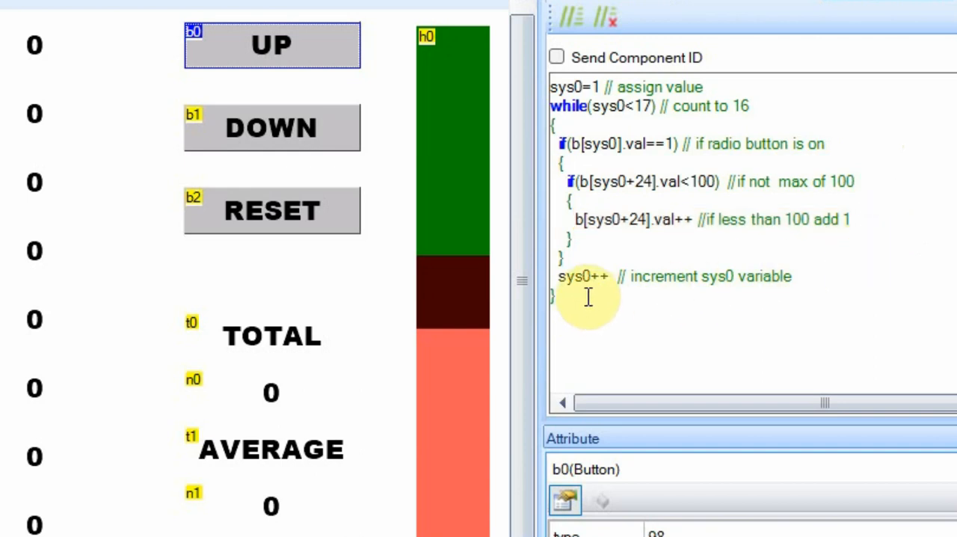
{"action": "mouse_move", "coordinate": [774, 105]}
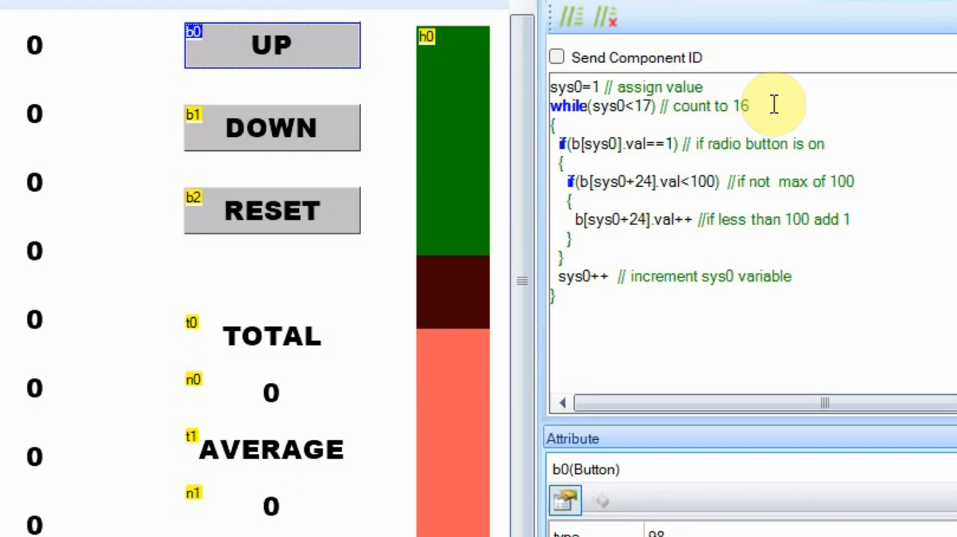
{"action": "mouse_move", "coordinate": [779, 121]}
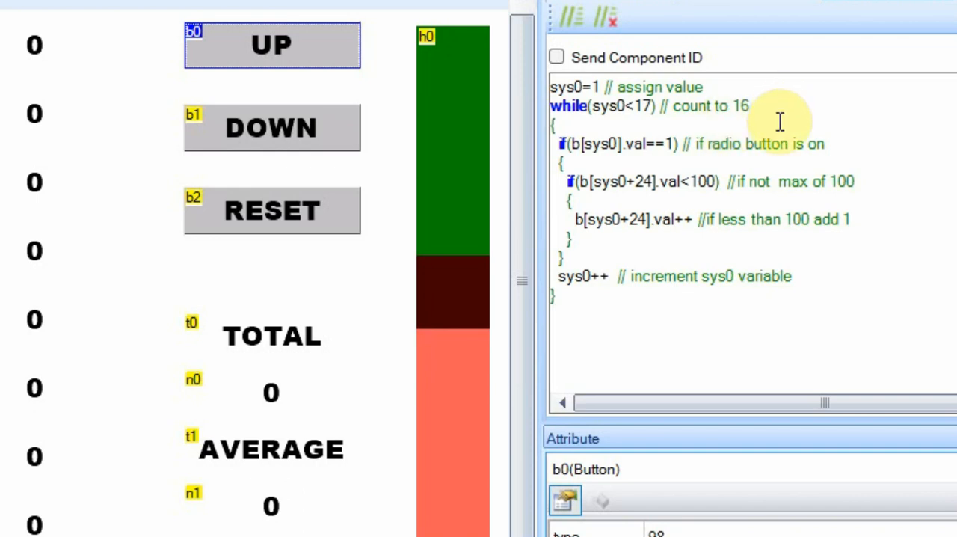
{"action": "mouse_move", "coordinate": [833, 142]}
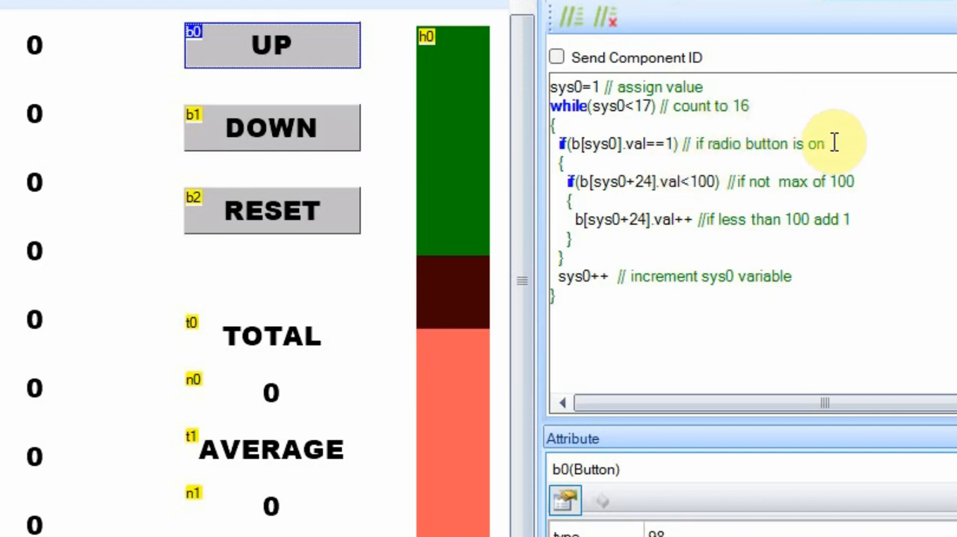
{"action": "mouse_move", "coordinate": [867, 147]}
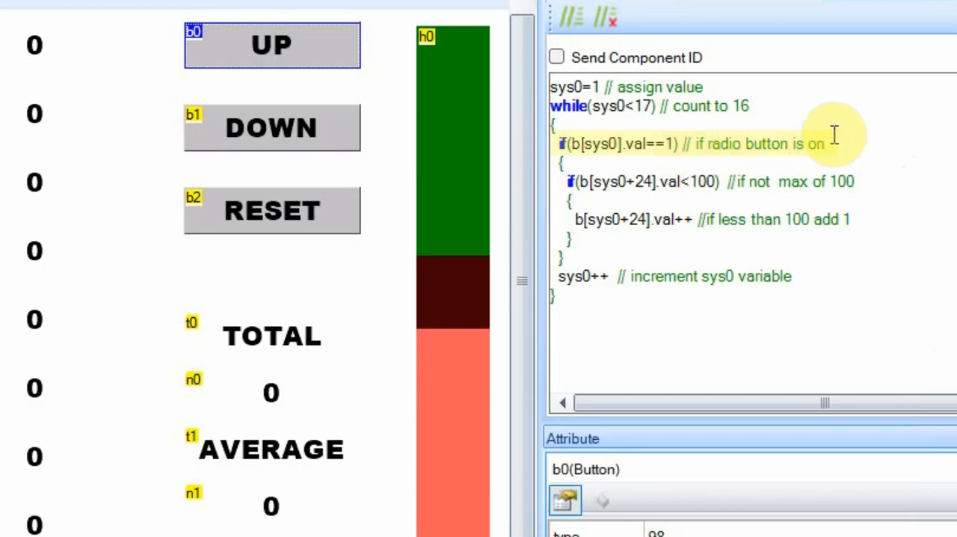
{"action": "mouse_move", "coordinate": [836, 131]}
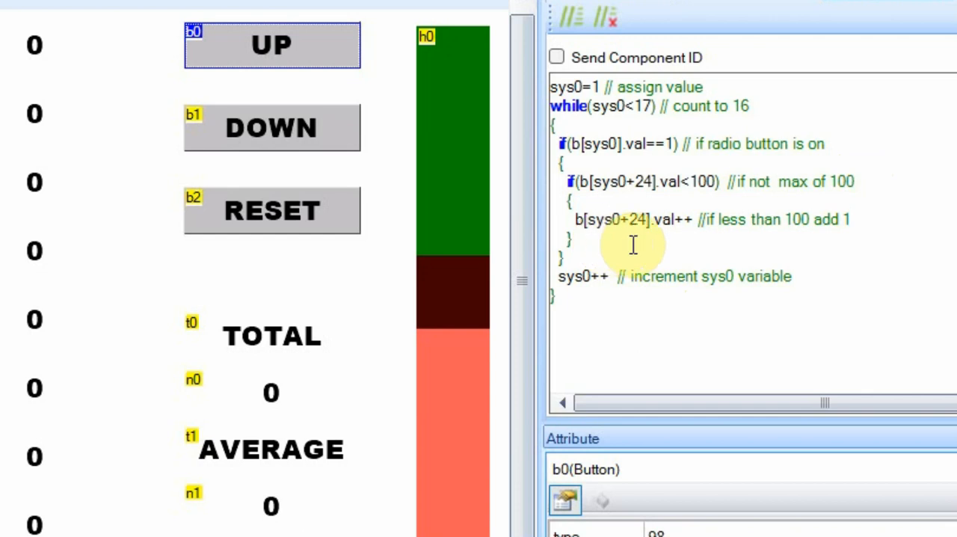
{"action": "mouse_move", "coordinate": [258, 131]}
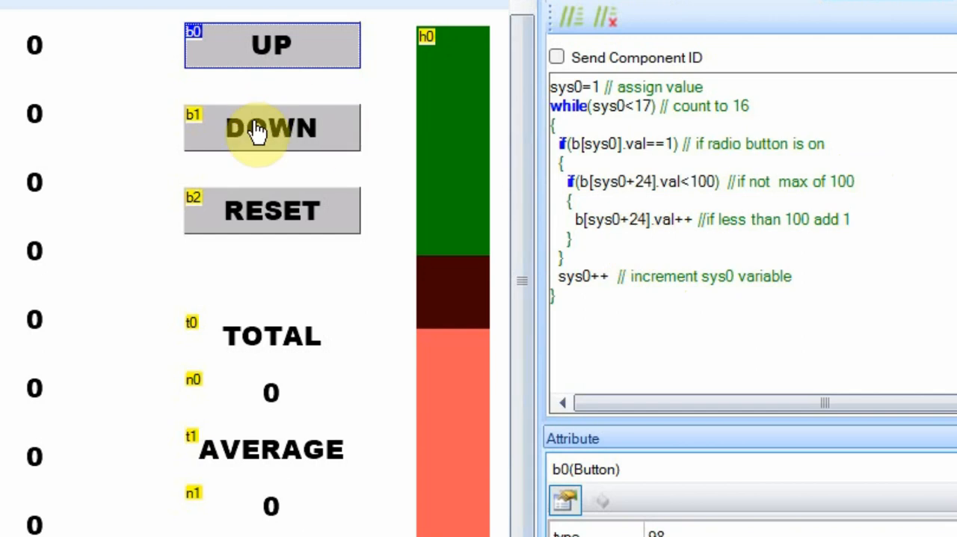
Step: Select DOWN button b1 to show its code decrementing checked fields above 0
{"action": "left_click", "coordinate": [272, 127]}
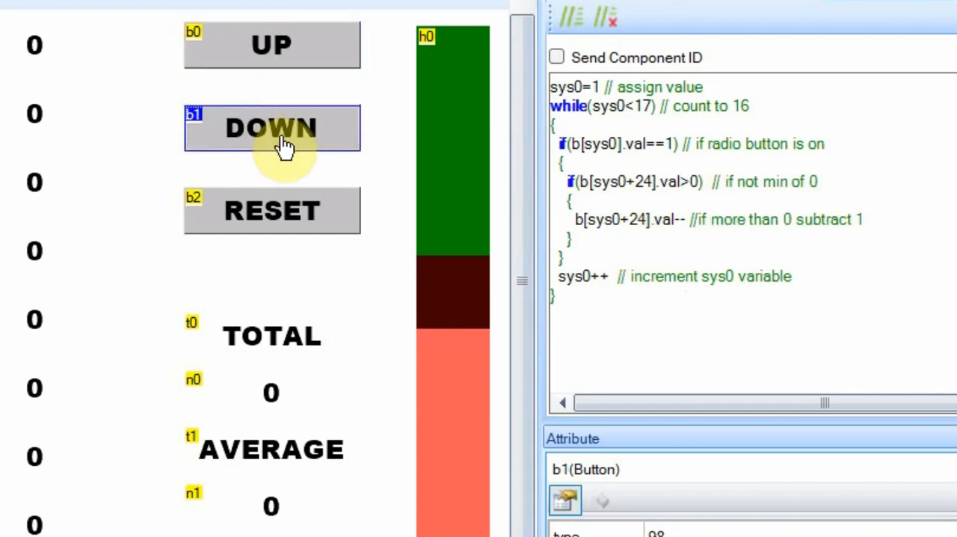
{"action": "mouse_move", "coordinate": [886, 121]}
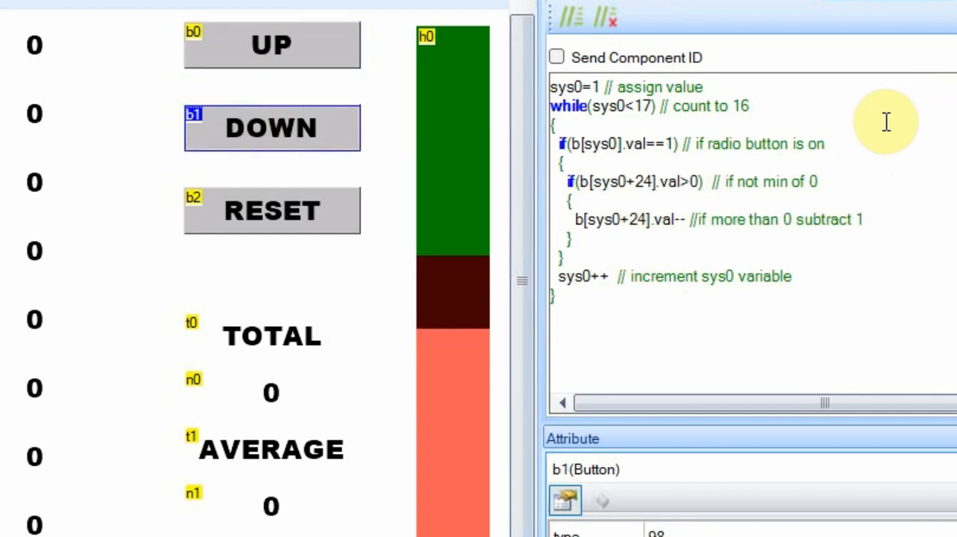
{"action": "mouse_move", "coordinate": [862, 177]}
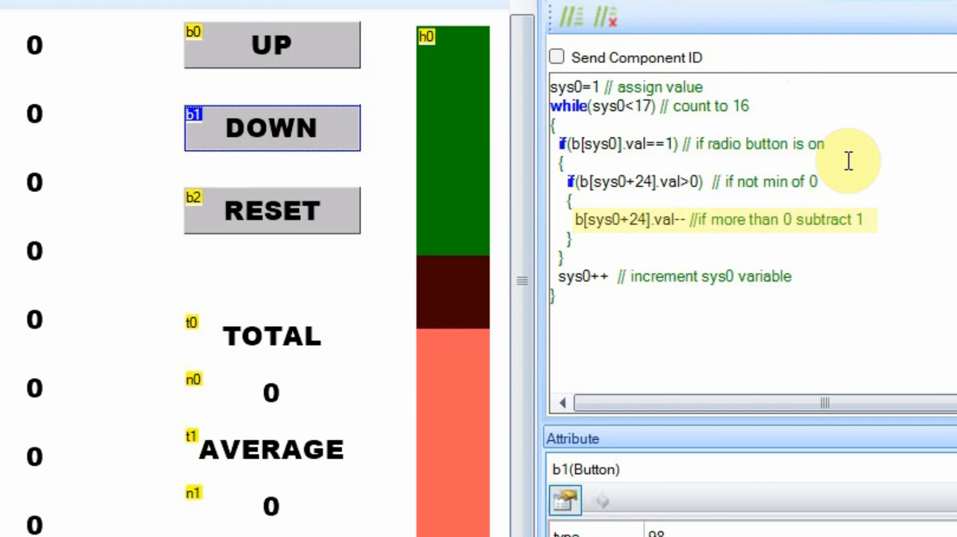
{"action": "mouse_move", "coordinate": [848, 173]}
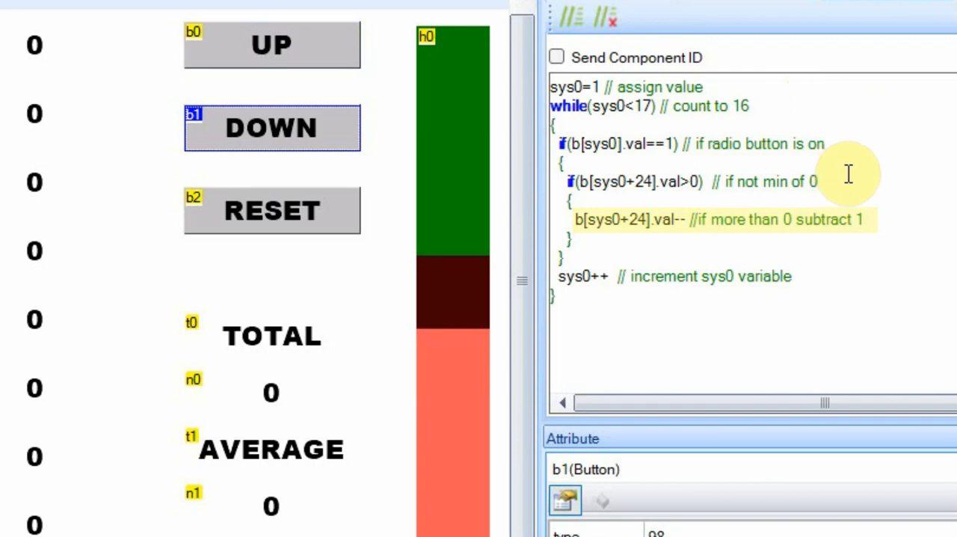
{"action": "mouse_move", "coordinate": [130, 113]}
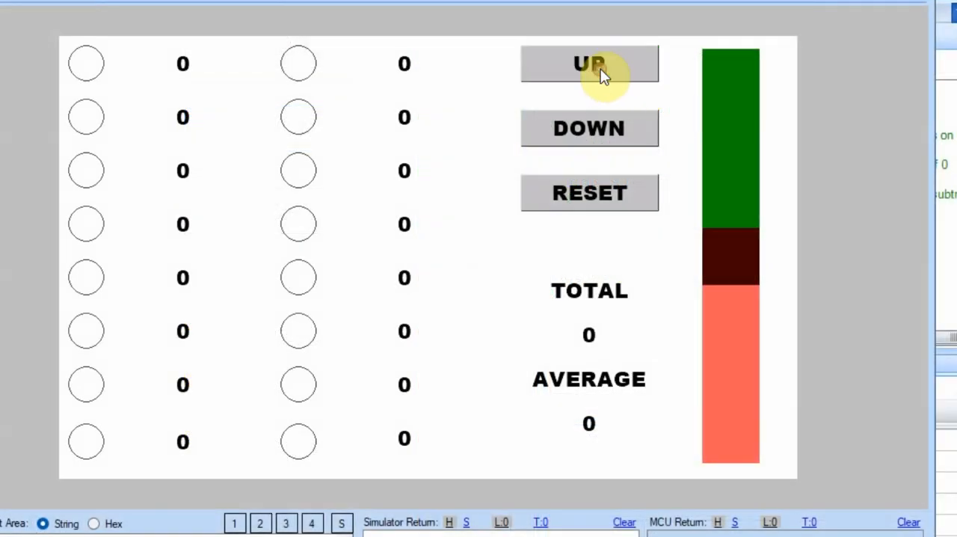
Step: In the simulator, check five radios and press UP repeatedly until TOTAL reads 25
{"action": "left_click", "coordinate": [298, 117]}
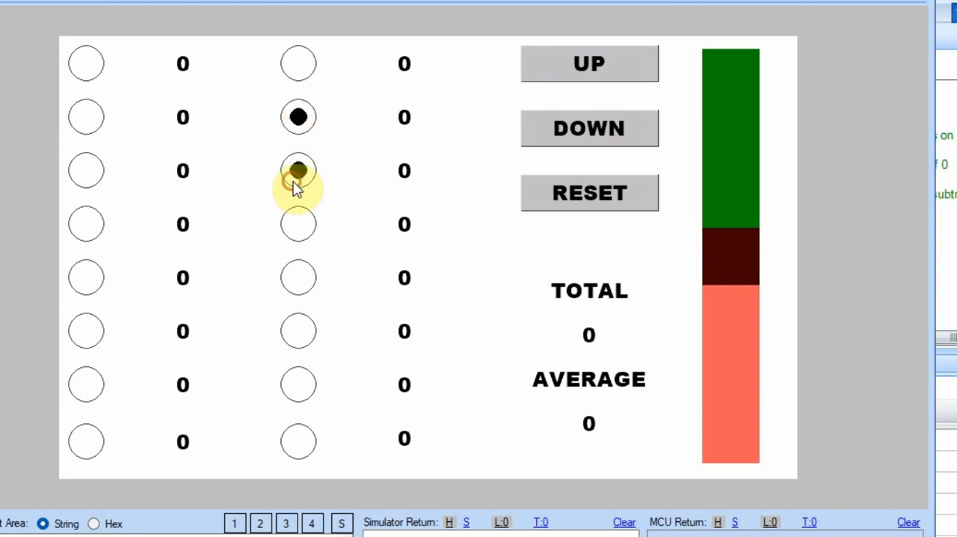
{"action": "left_click", "coordinate": [589, 64]}
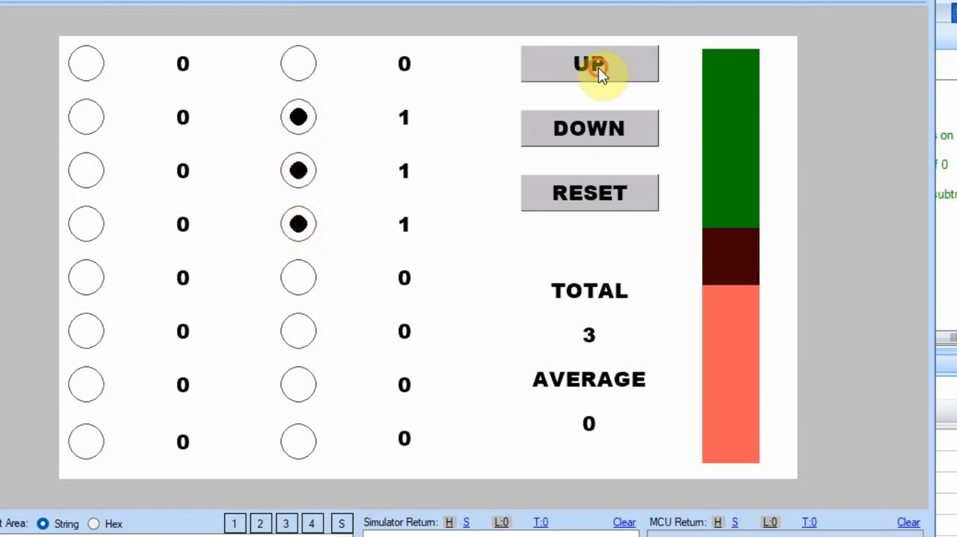
{"action": "left_click", "coordinate": [589, 63]}
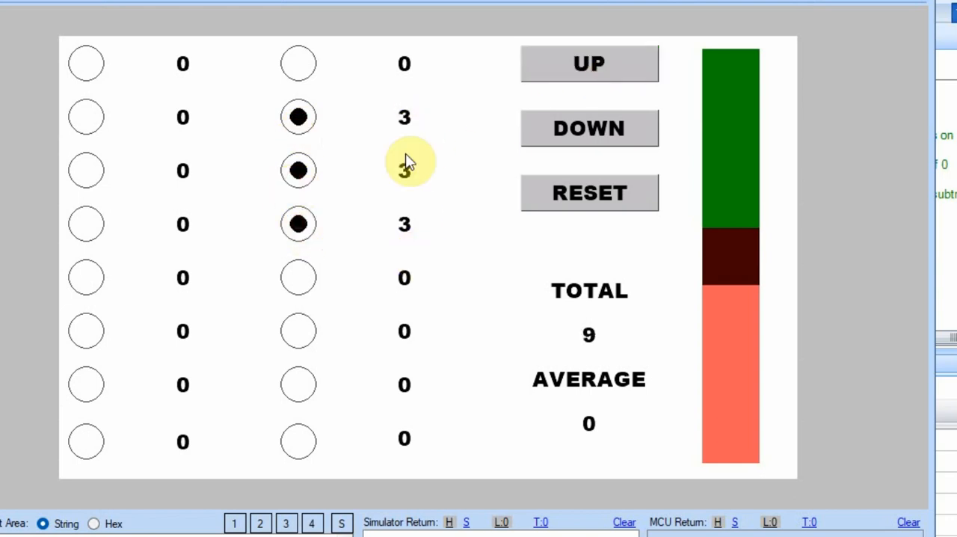
{"action": "left_click", "coordinate": [589, 128]}
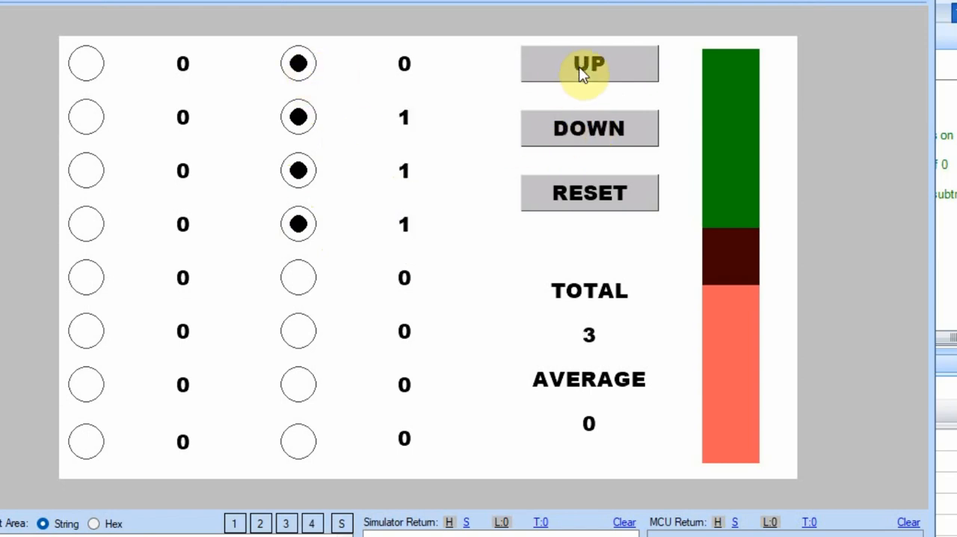
{"action": "left_click", "coordinate": [588, 64]}
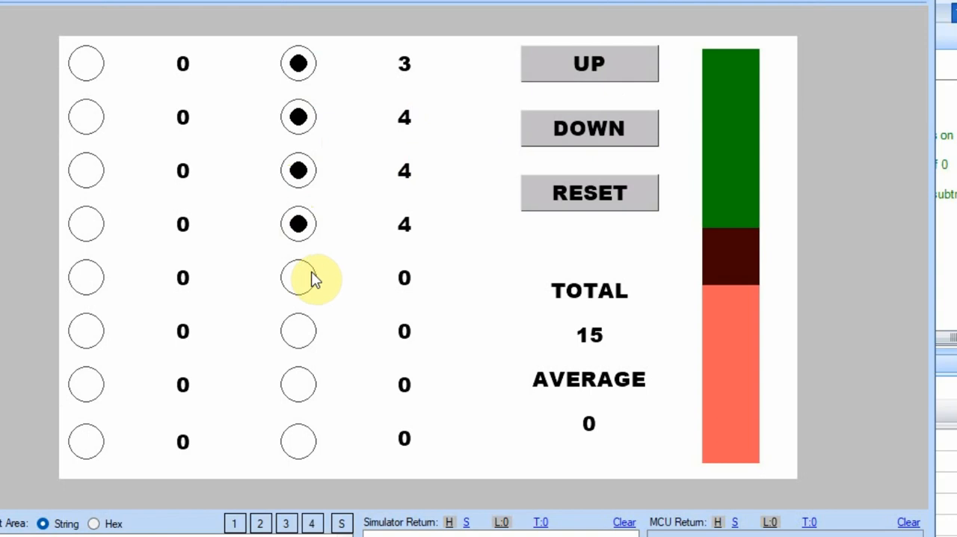
{"action": "left_click", "coordinate": [589, 63]}
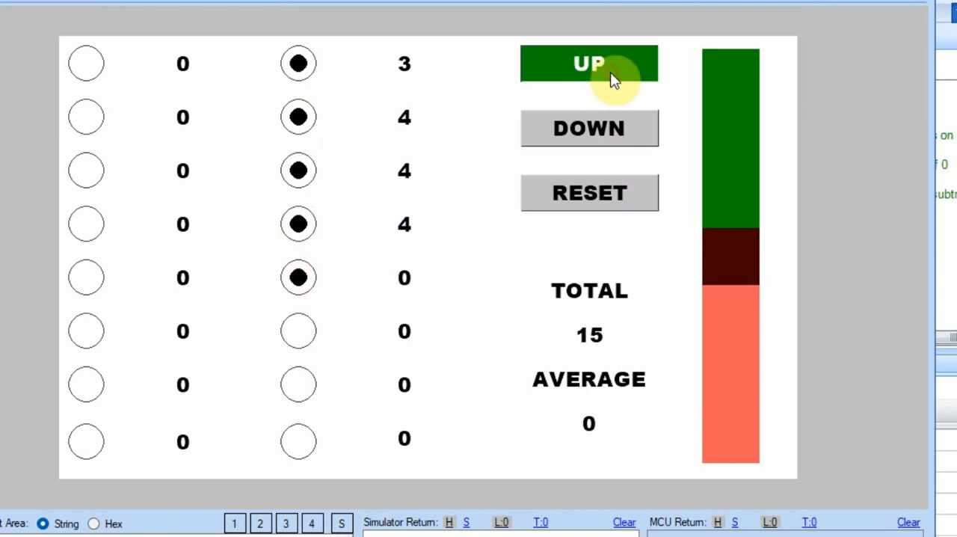
{"action": "left_click", "coordinate": [589, 63]}
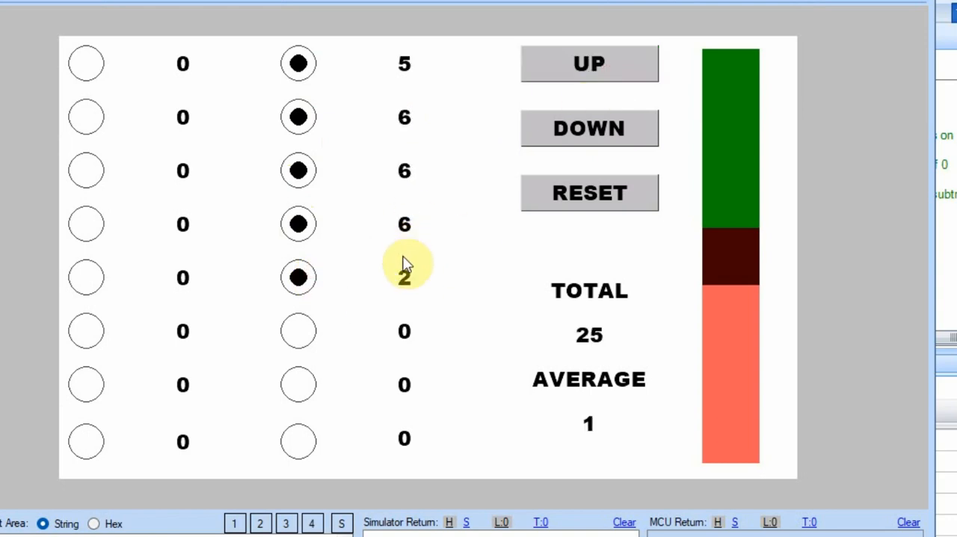
{"action": "mouse_move", "coordinate": [896, 21]}
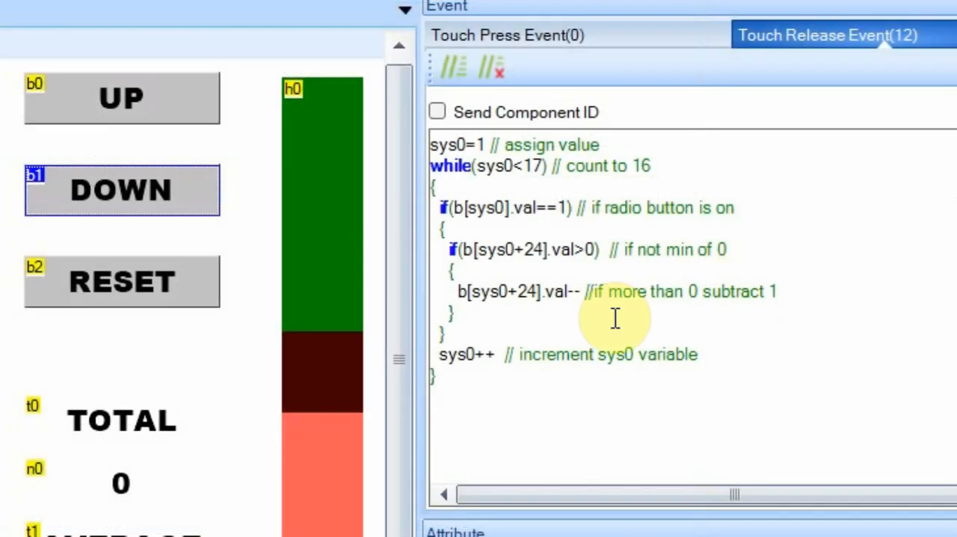
{"action": "mouse_move", "coordinate": [703, 153]}
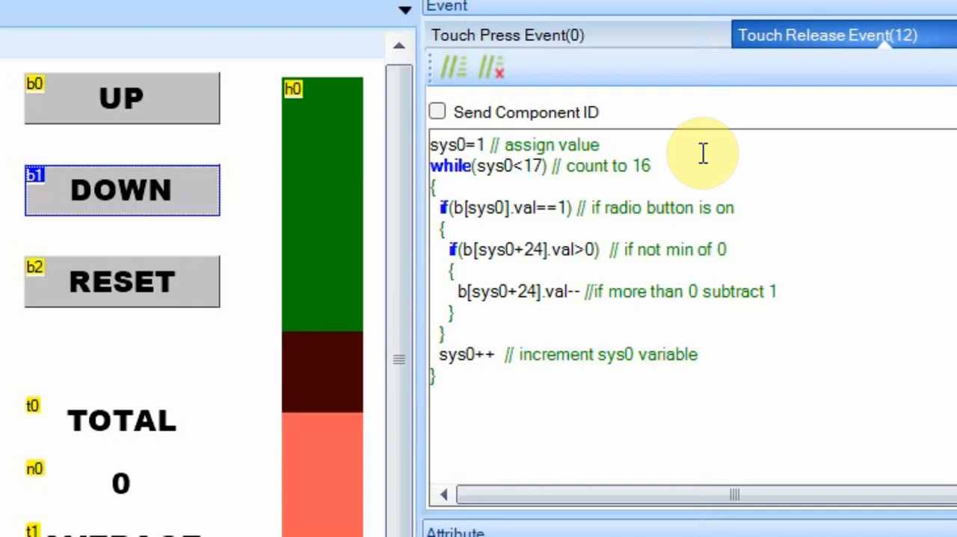
{"action": "mouse_move", "coordinate": [779, 256]}
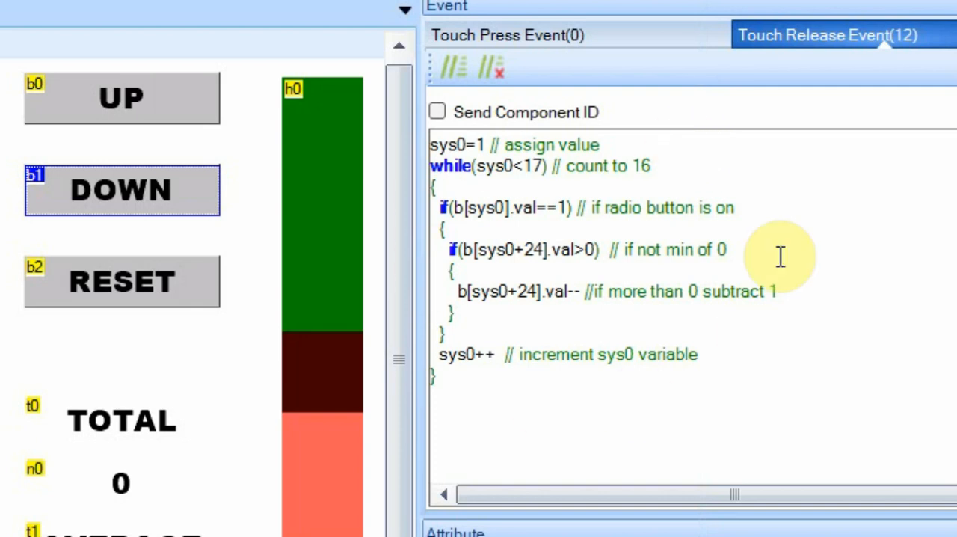
{"action": "mouse_move", "coordinate": [634, 391]}
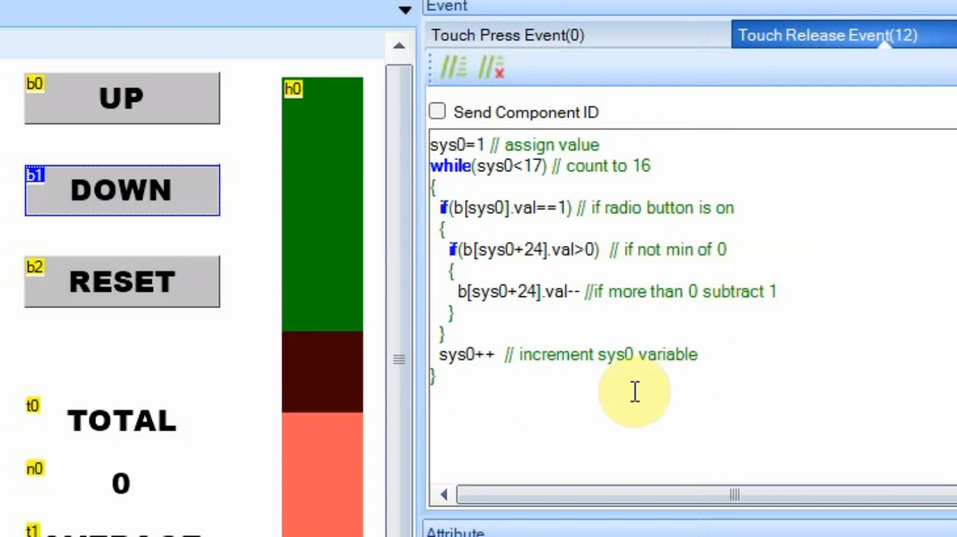
{"action": "mouse_move", "coordinate": [121, 281]}
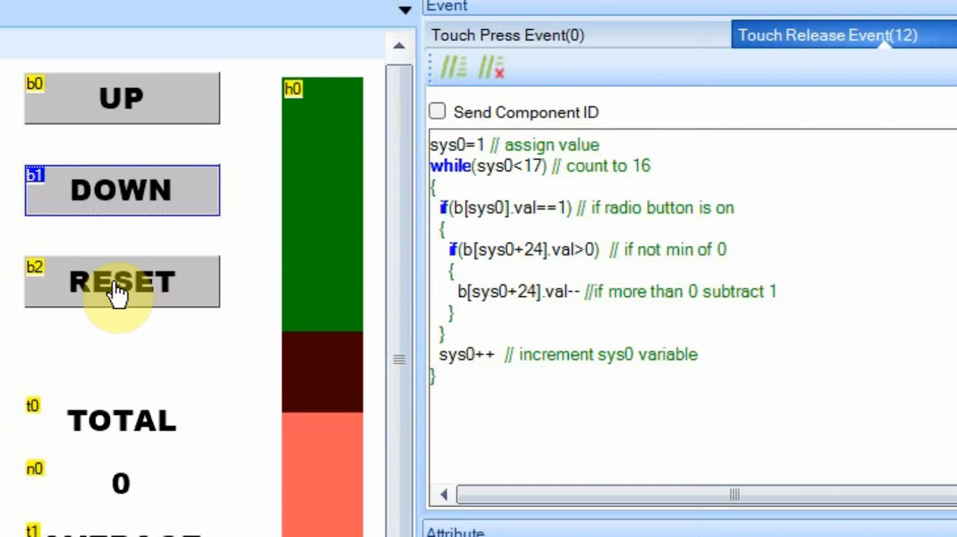
Step: Select RESET button b2 to show its code setting checked fields to 50
{"action": "left_click", "coordinate": [121, 282]}
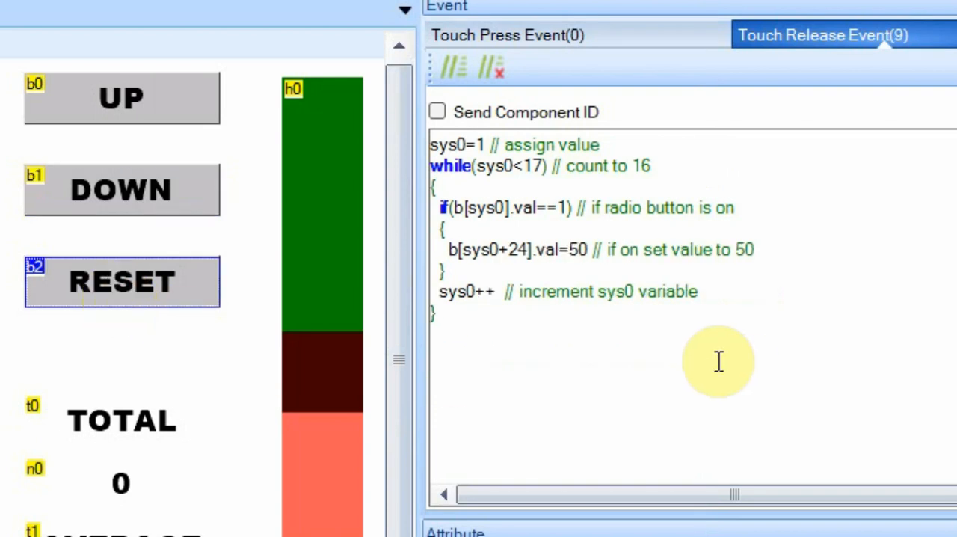
{"action": "mouse_move", "coordinate": [835, 177]}
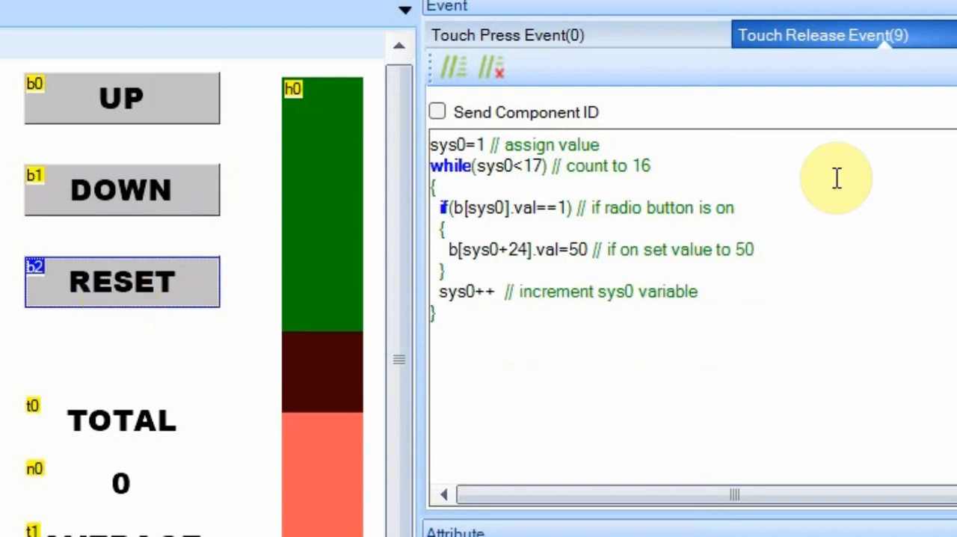
{"action": "mouse_move", "coordinate": [765, 157]}
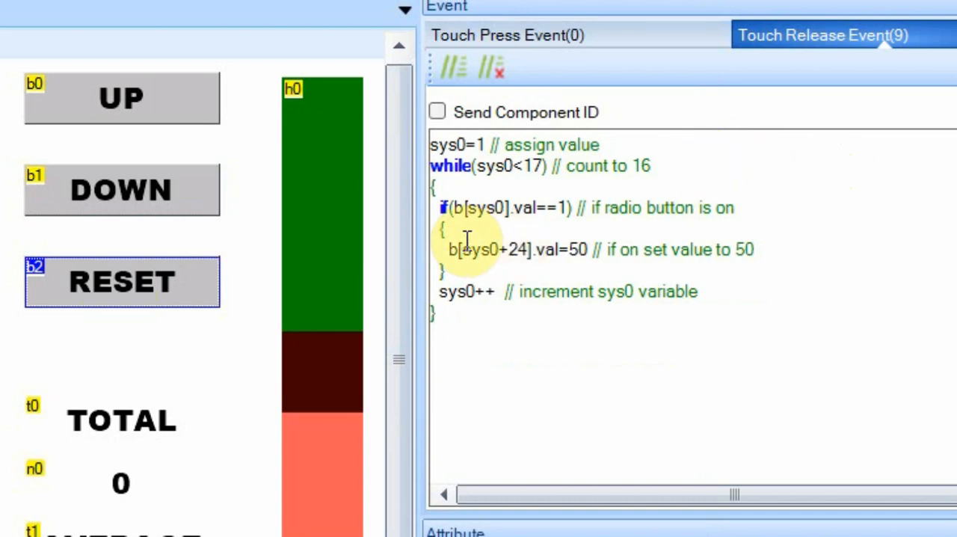
{"action": "mouse_move", "coordinate": [511, 228]}
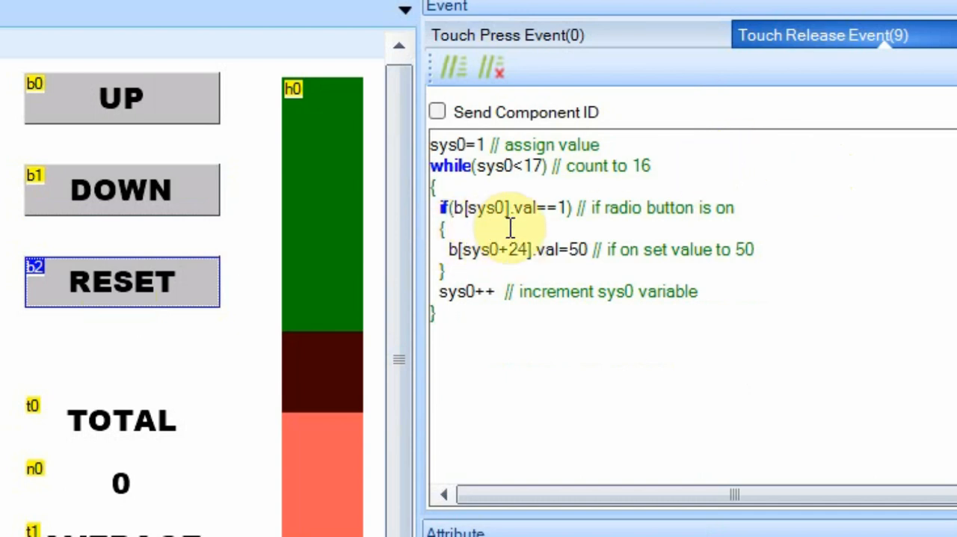
{"action": "mouse_move", "coordinate": [871, 198]}
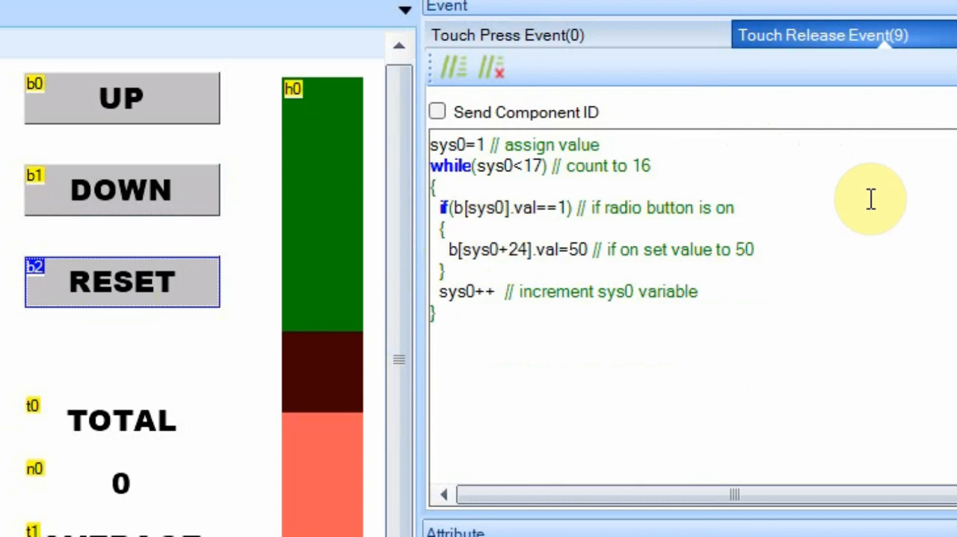
{"action": "mouse_move", "coordinate": [828, 201]}
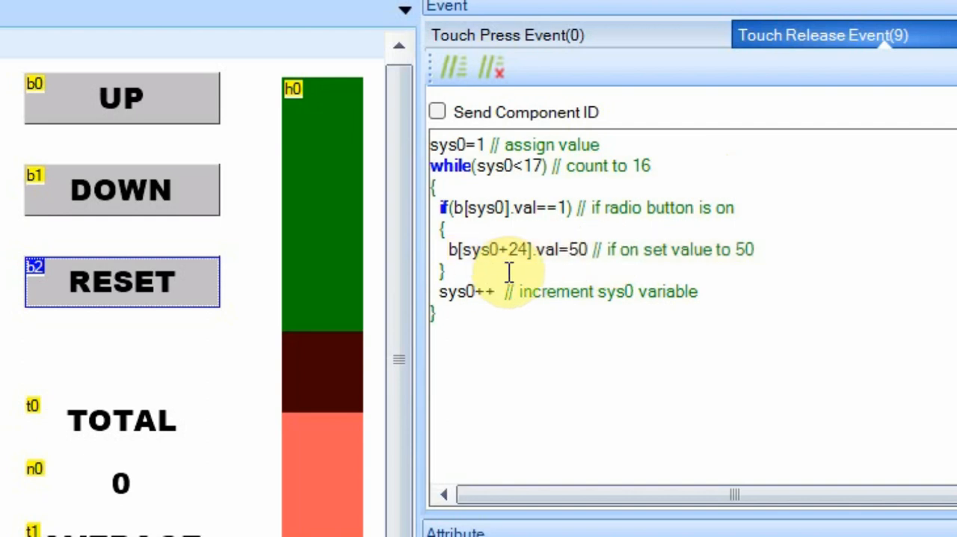
{"action": "mouse_move", "coordinate": [939, 200]}
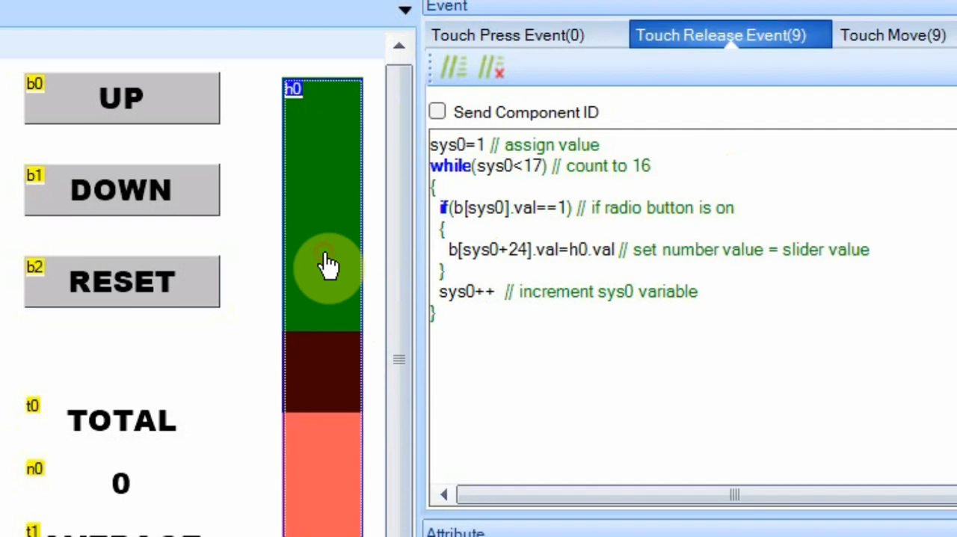
{"action": "mouse_move", "coordinate": [822, 281]}
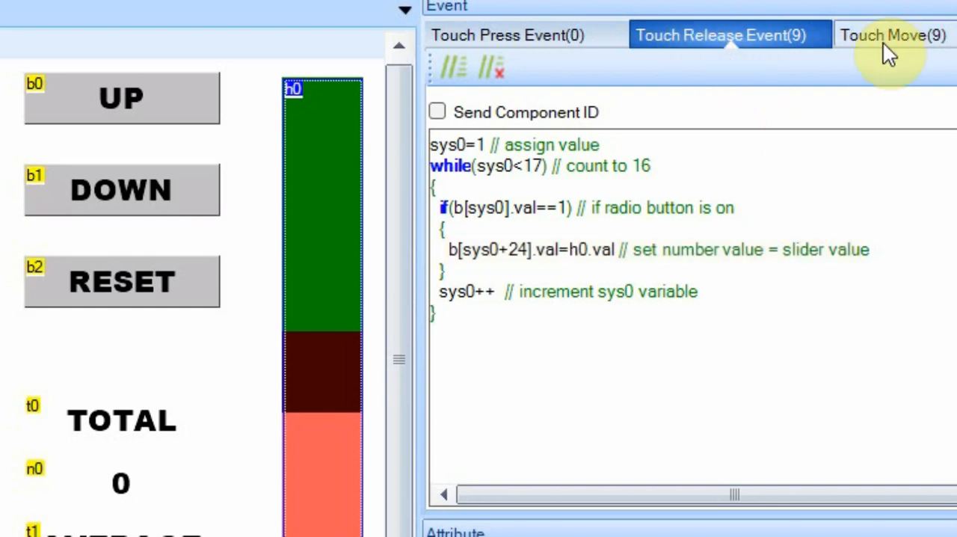
Step: Show slider h0's Touch Move code setting checked fields to the slider value
{"action": "left_click", "coordinate": [892, 35]}
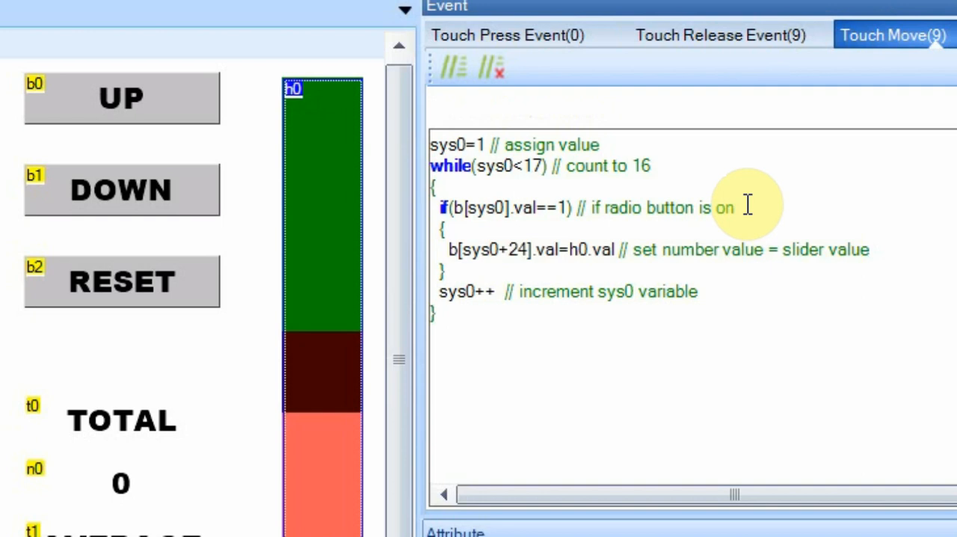
{"action": "mouse_move", "coordinate": [799, 210]}
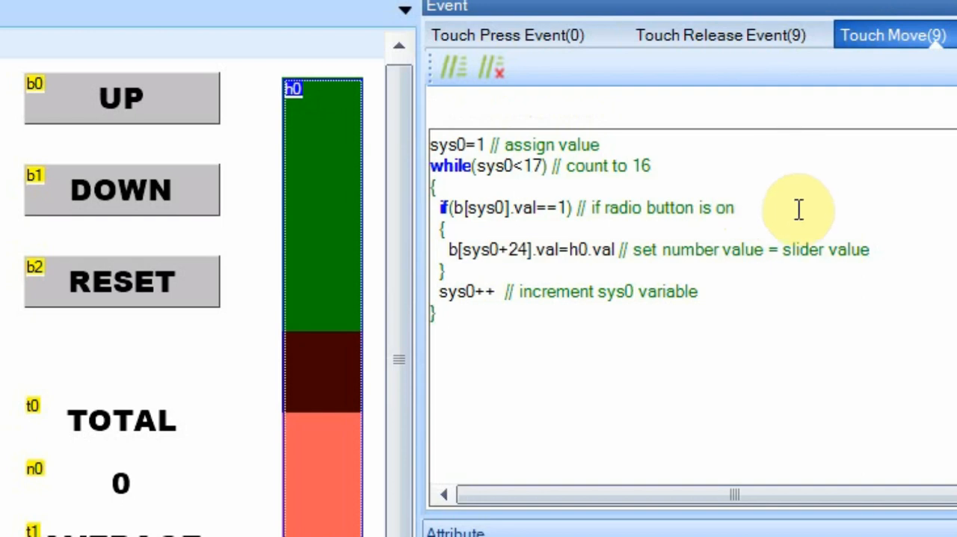
{"action": "mouse_move", "coordinate": [796, 228]}
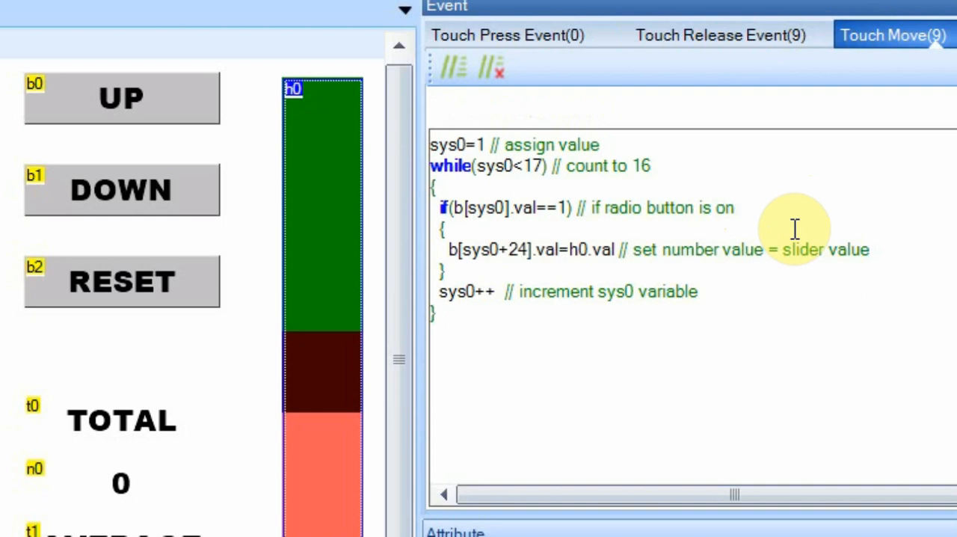
{"action": "mouse_move", "coordinate": [794, 228]}
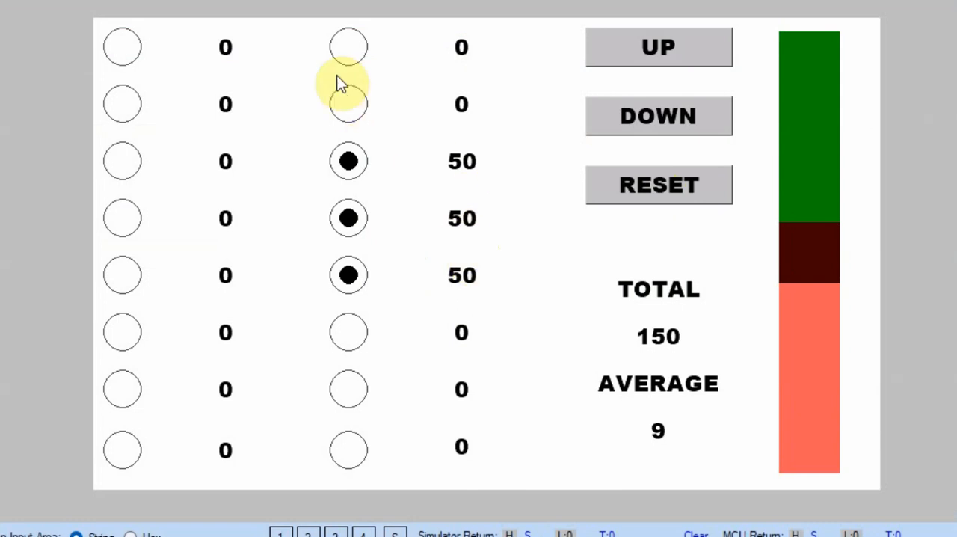
Step: Check the first radio in the second column of the simulator
{"action": "left_click", "coordinate": [348, 46]}
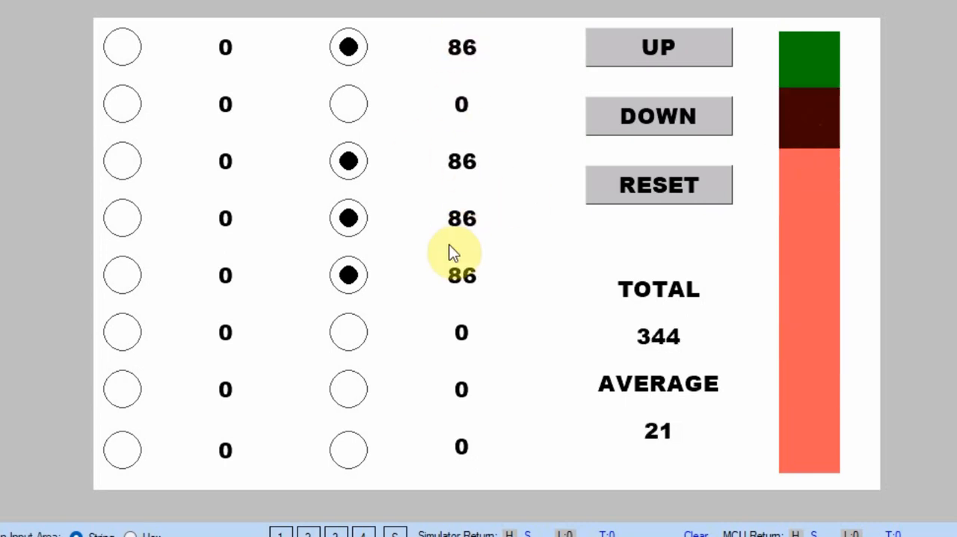
{"action": "mouse_move", "coordinate": [706, 344]}
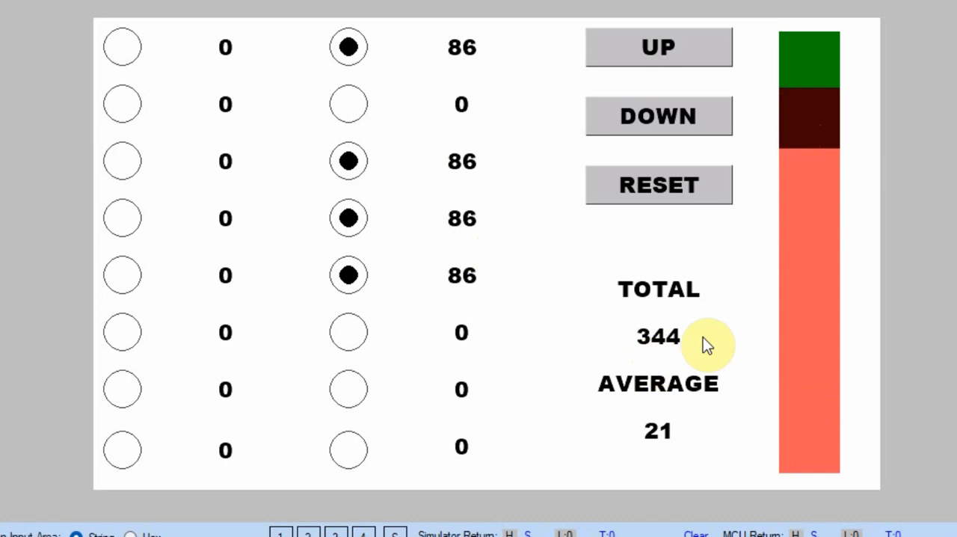
{"action": "mouse_move", "coordinate": [698, 351]}
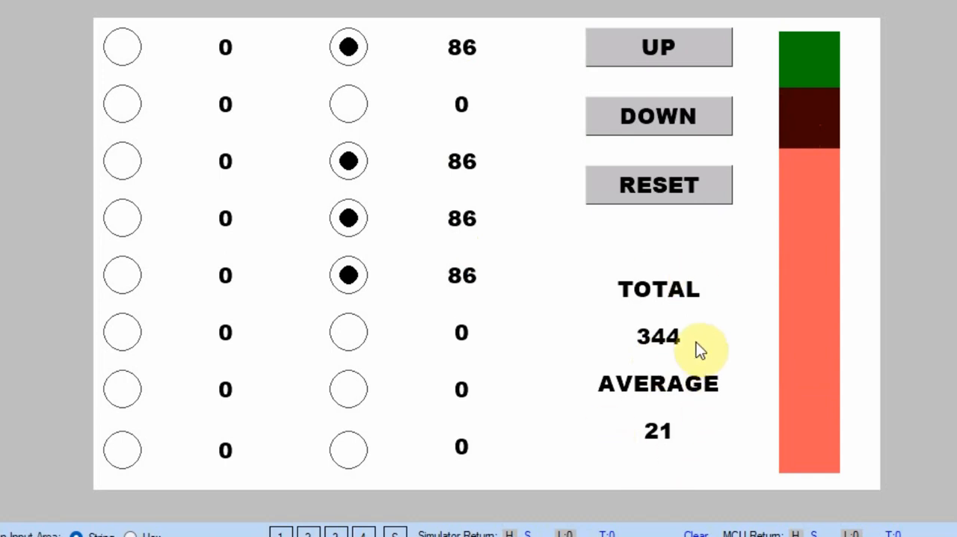
{"action": "mouse_move", "coordinate": [523, 418]}
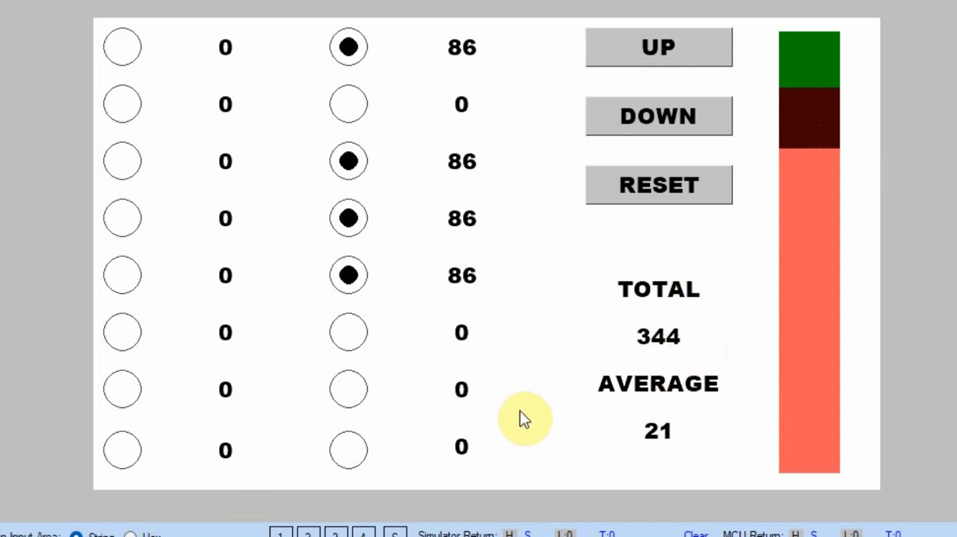
{"action": "mouse_move", "coordinate": [493, 344]}
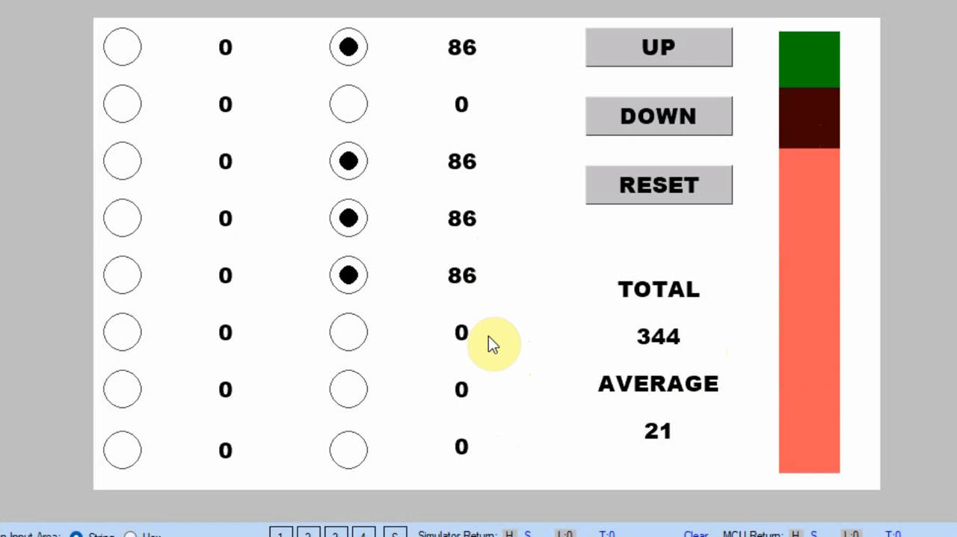
{"action": "mouse_move", "coordinate": [658, 445]}
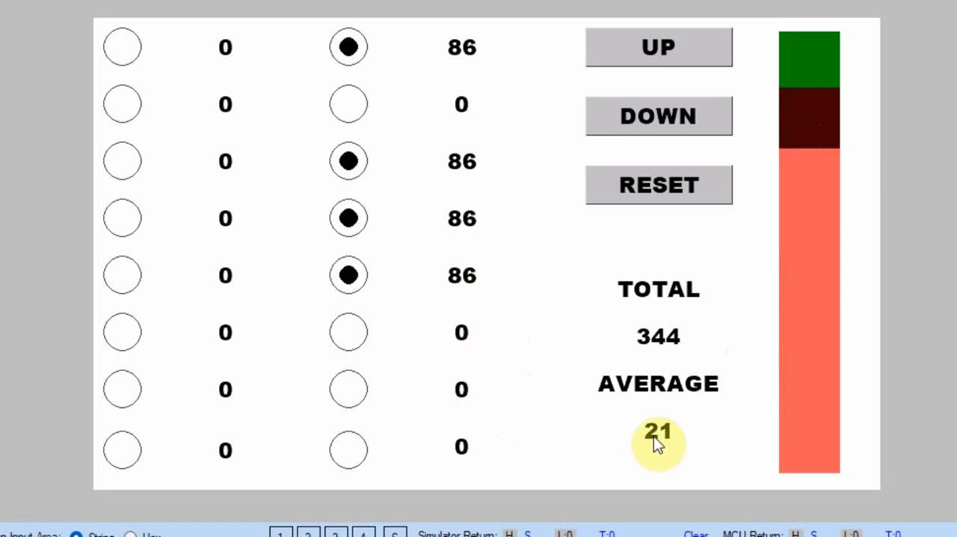
{"action": "mouse_move", "coordinate": [658, 333]}
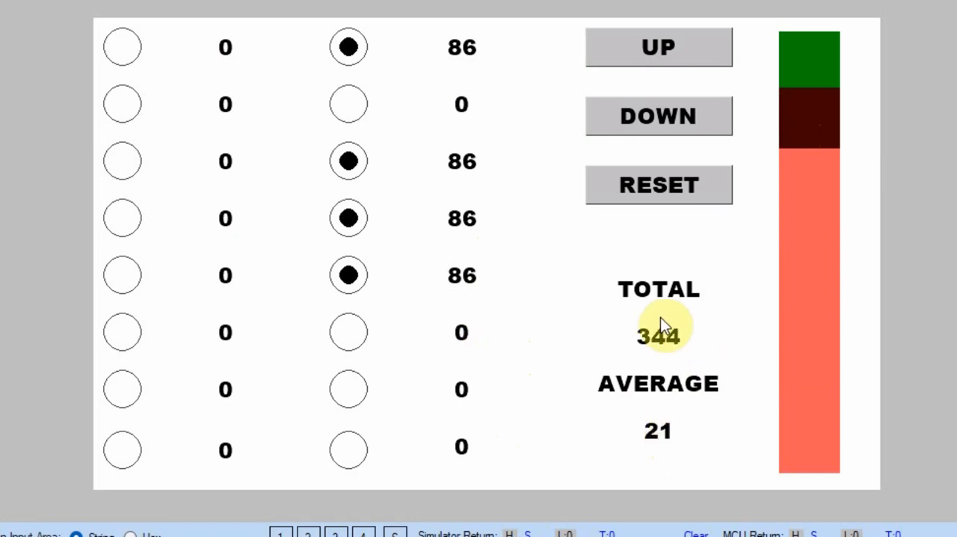
{"action": "mouse_move", "coordinate": [646, 437]}
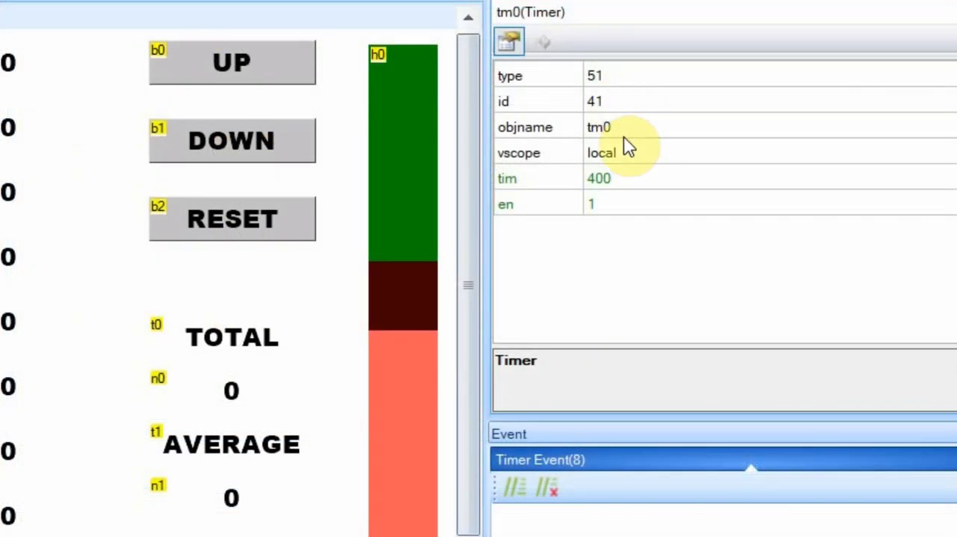
{"action": "mouse_move", "coordinate": [624, 187]}
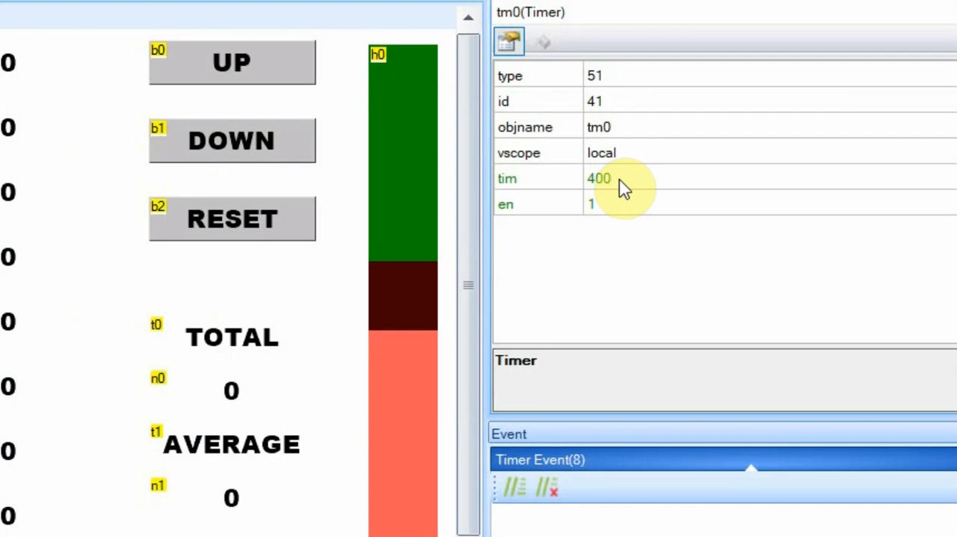
{"action": "mouse_move", "coordinate": [739, 432]}
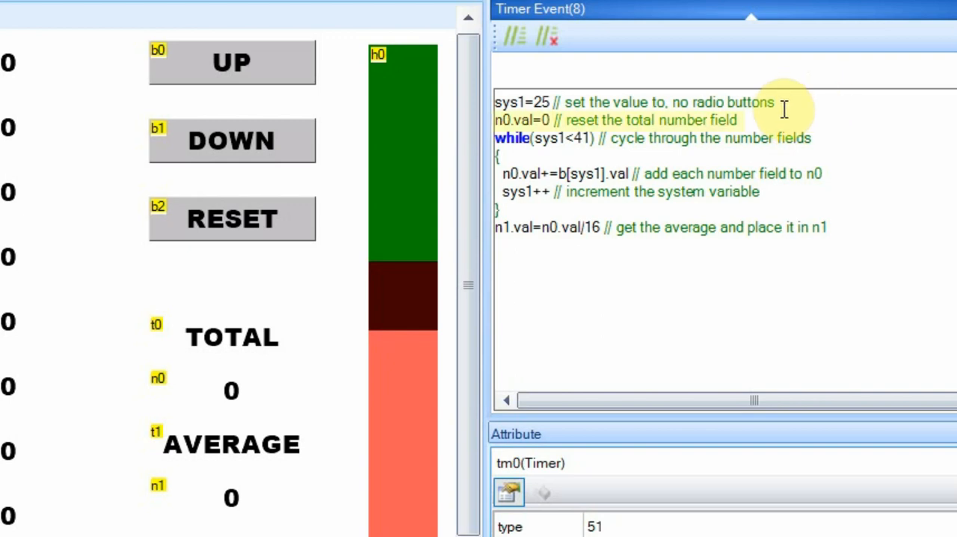
{"action": "mouse_move", "coordinate": [267, 393]}
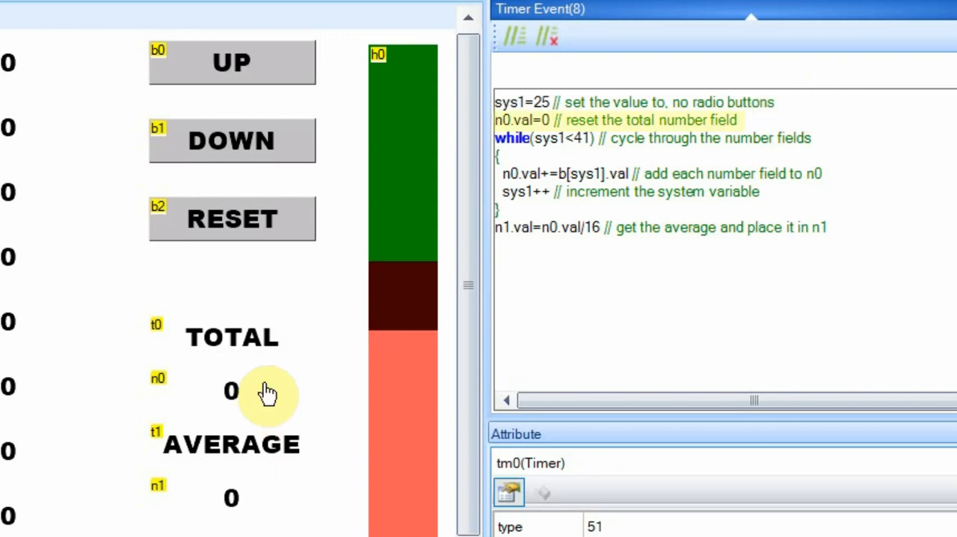
{"action": "mouse_move", "coordinate": [336, 374]}
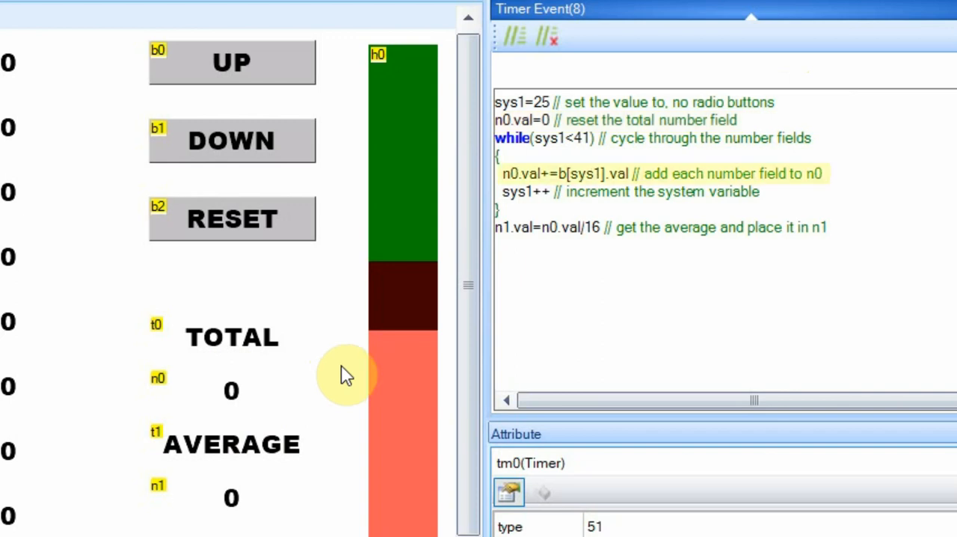
{"action": "mouse_move", "coordinate": [691, 311]}
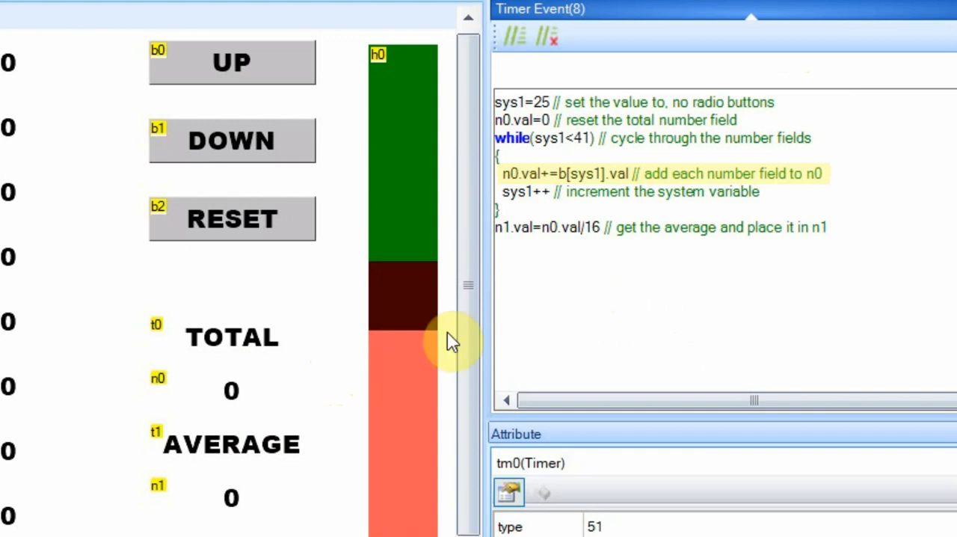
{"action": "mouse_move", "coordinate": [246, 407]}
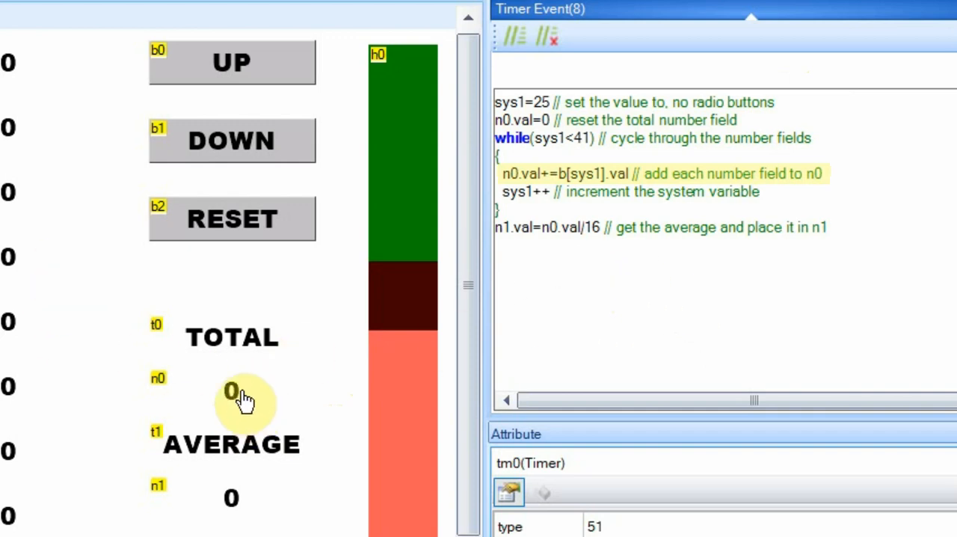
{"action": "mouse_move", "coordinate": [564, 243]}
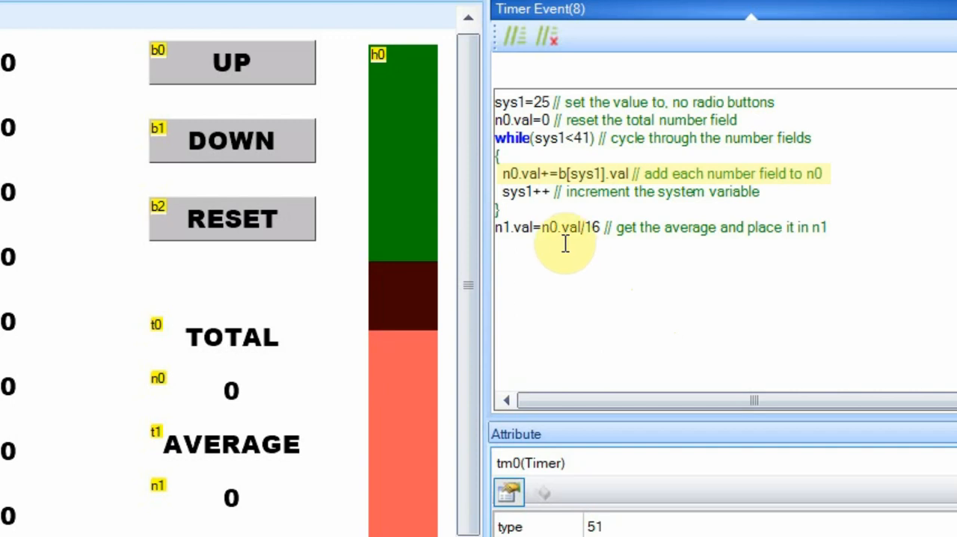
{"action": "mouse_move", "coordinate": [293, 392]}
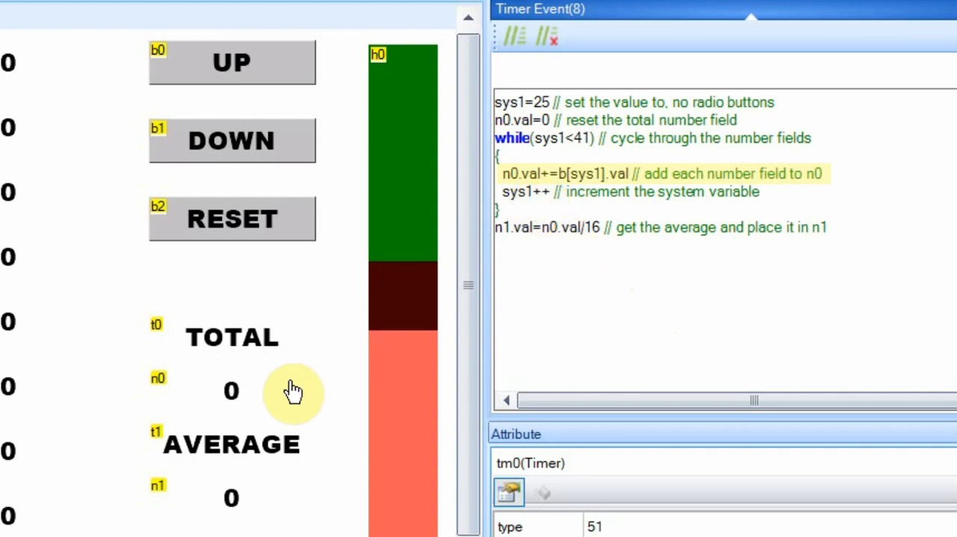
{"action": "mouse_move", "coordinate": [576, 232]}
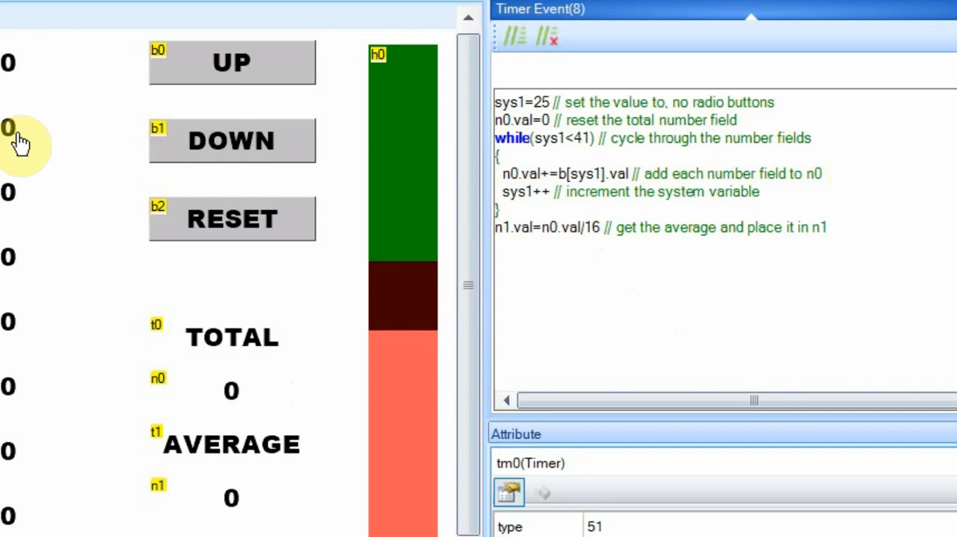
{"action": "mouse_move", "coordinate": [508, 202]}
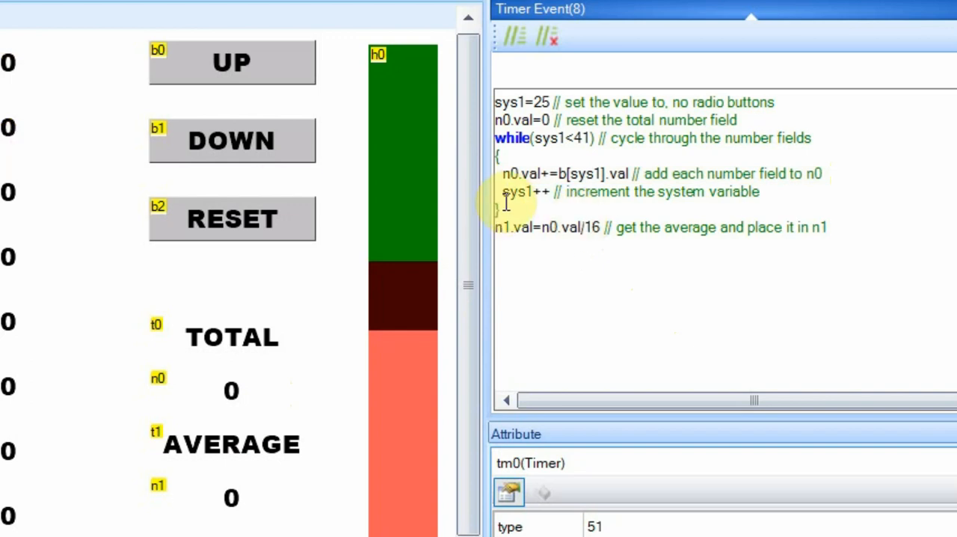
{"action": "mouse_move", "coordinate": [519, 267]}
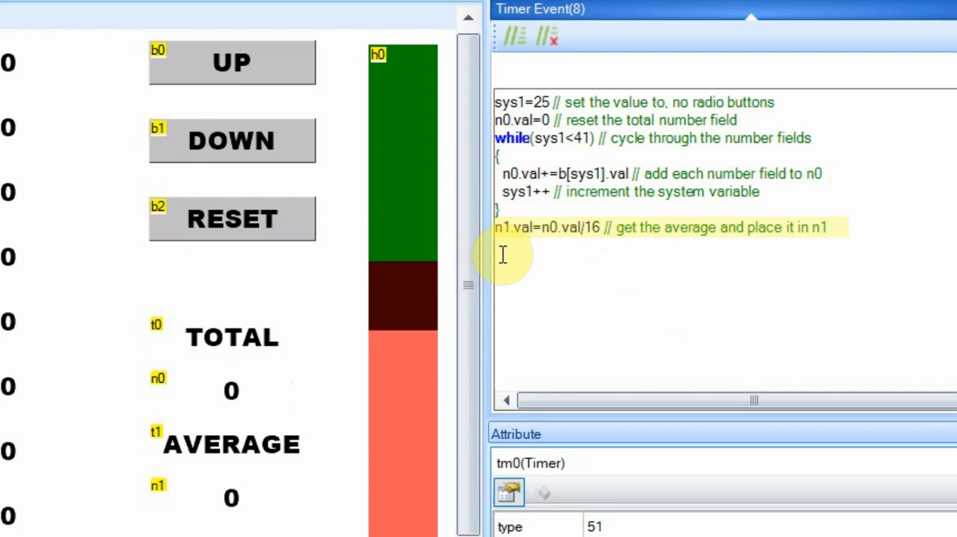
{"action": "mouse_move", "coordinate": [506, 351]}
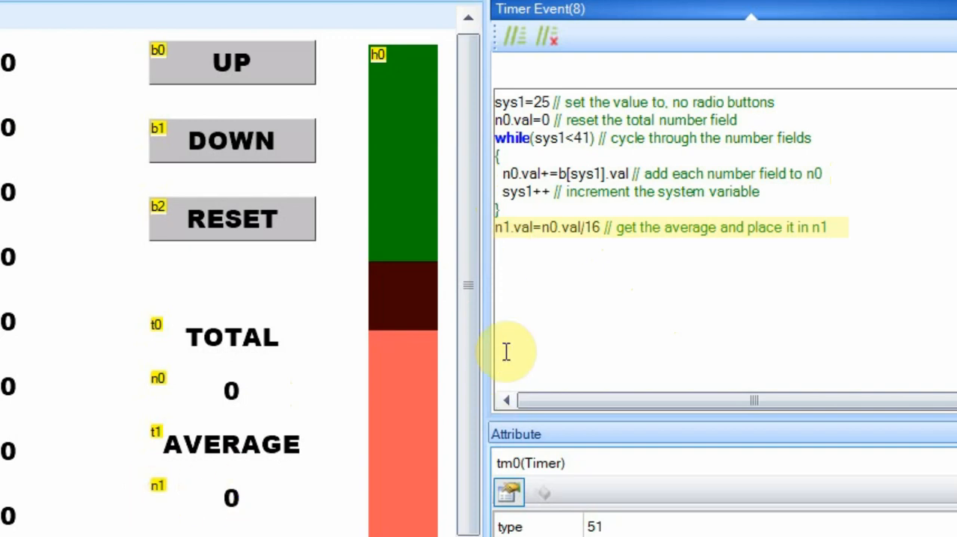
{"action": "mouse_move", "coordinate": [290, 425]}
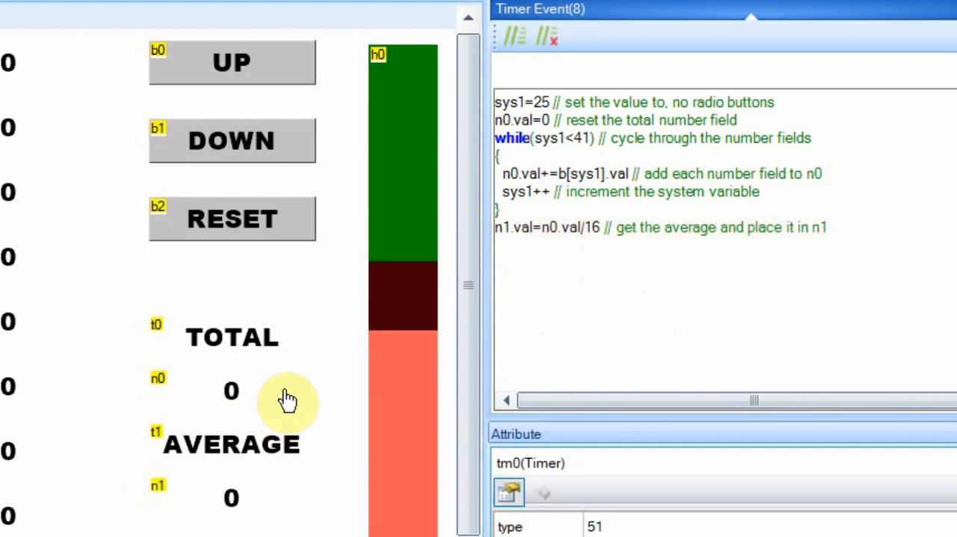
{"action": "mouse_move", "coordinate": [575, 262]}
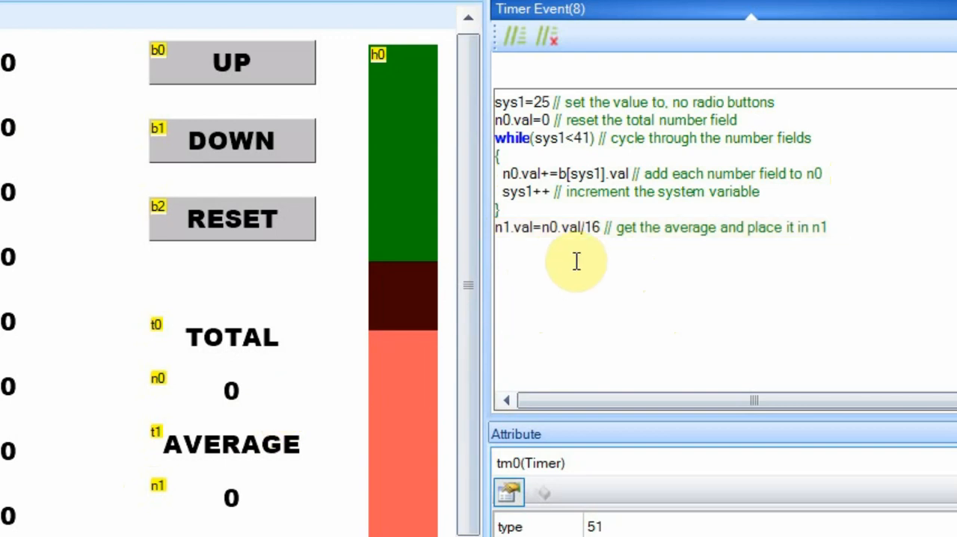
{"action": "mouse_move", "coordinate": [534, 258]}
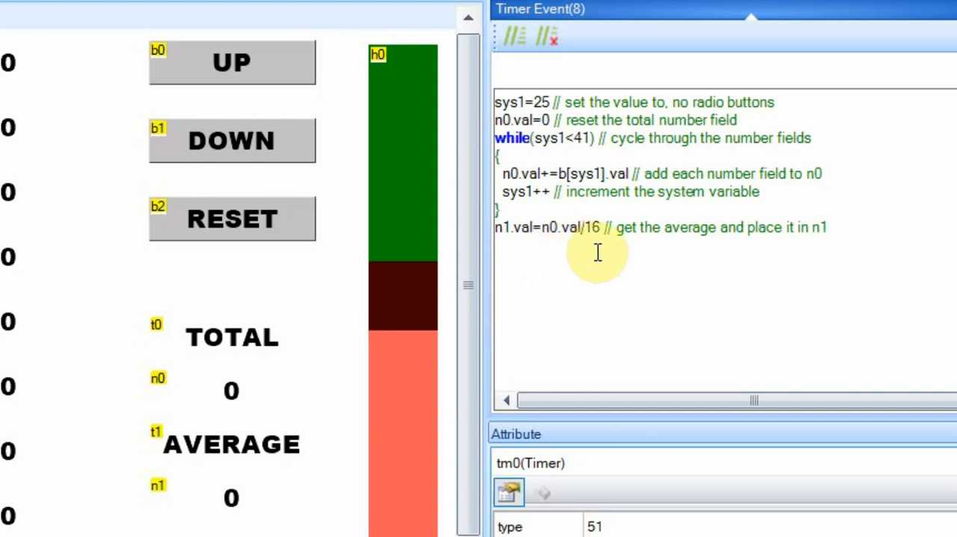
{"action": "mouse_move", "coordinate": [265, 511]}
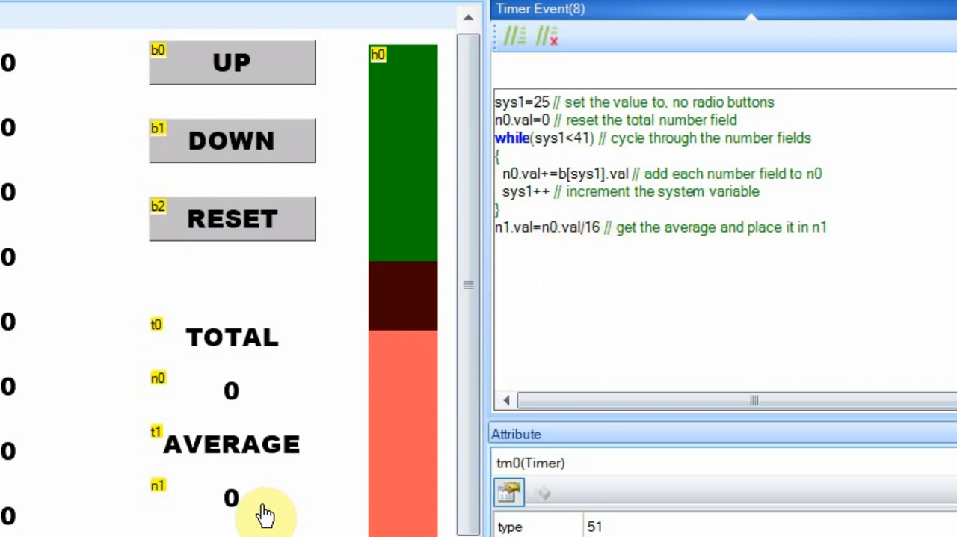
{"action": "mouse_move", "coordinate": [645, 361]}
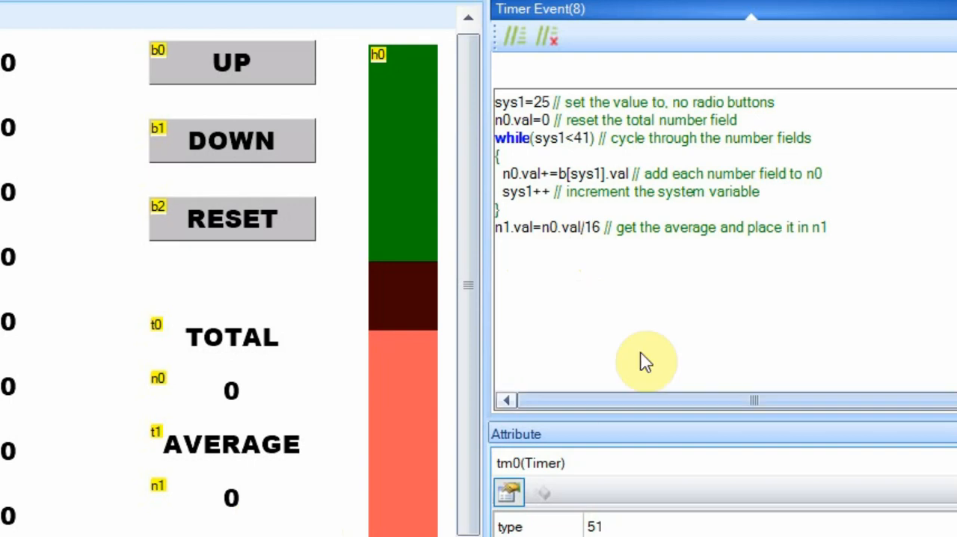
{"action": "mouse_move", "coordinate": [548, 284]}
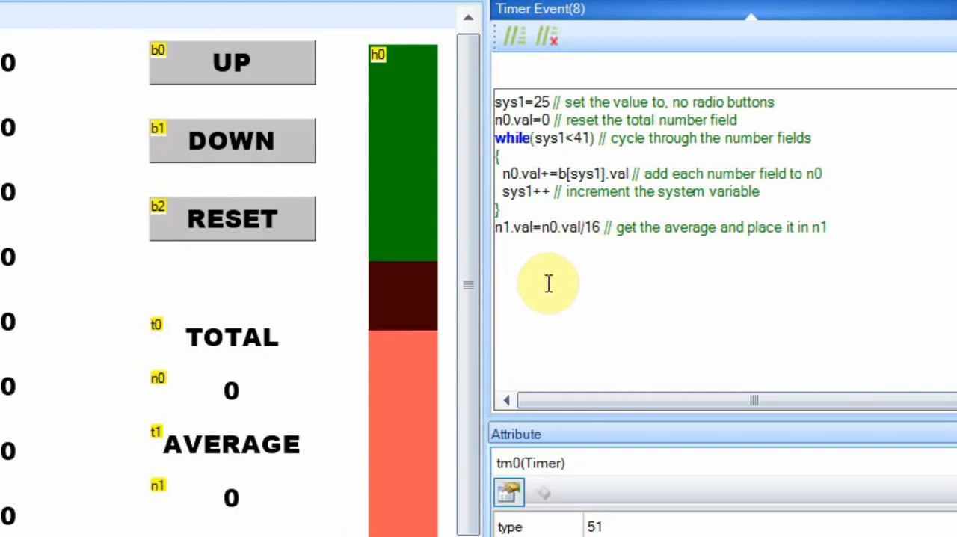
{"action": "mouse_move", "coordinate": [543, 269]}
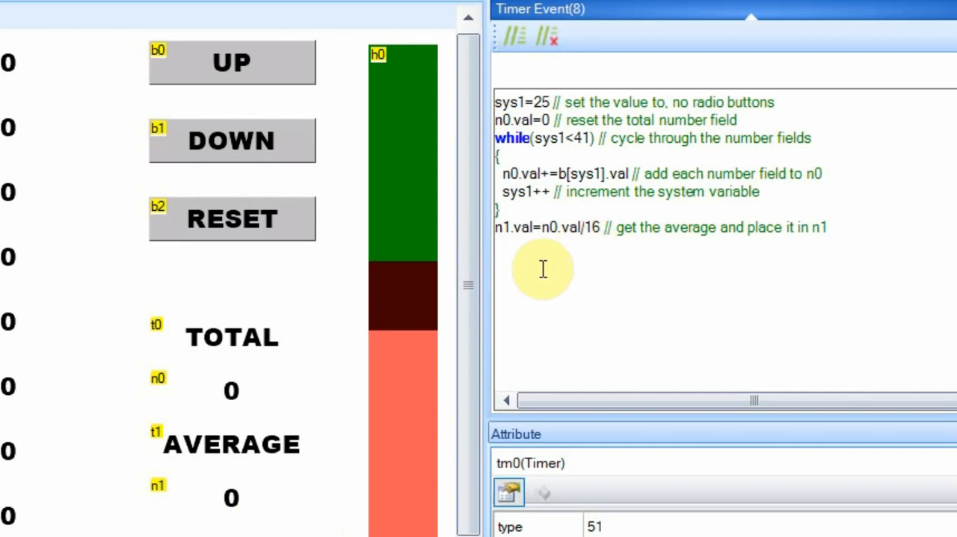
{"action": "mouse_move", "coordinate": [527, 275]}
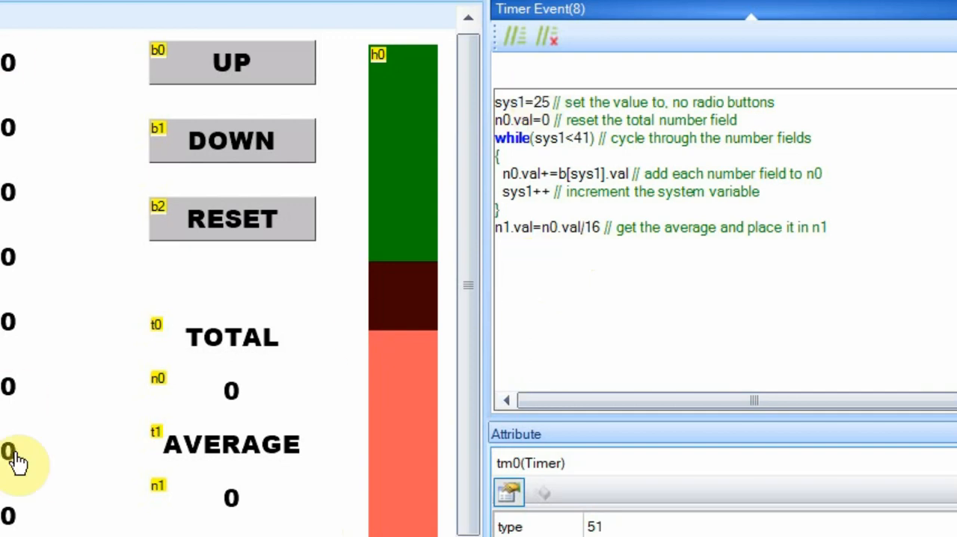
{"action": "mouse_move", "coordinate": [730, 310]}
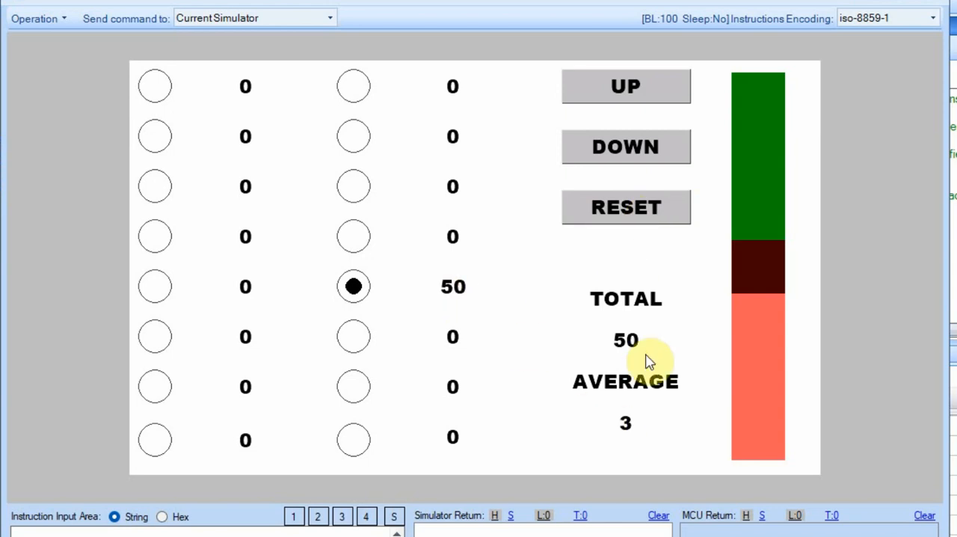
{"action": "mouse_move", "coordinate": [631, 428]}
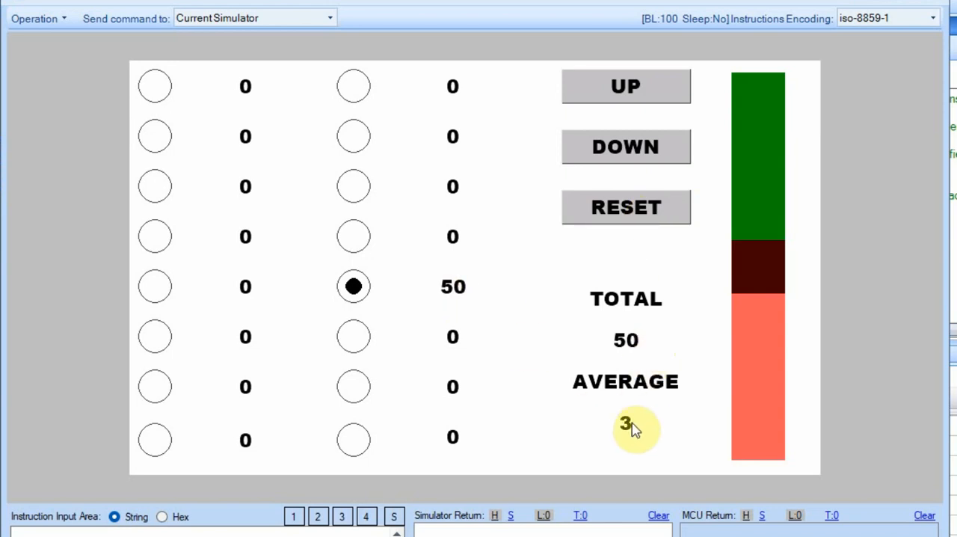
{"action": "mouse_move", "coordinate": [568, 355]}
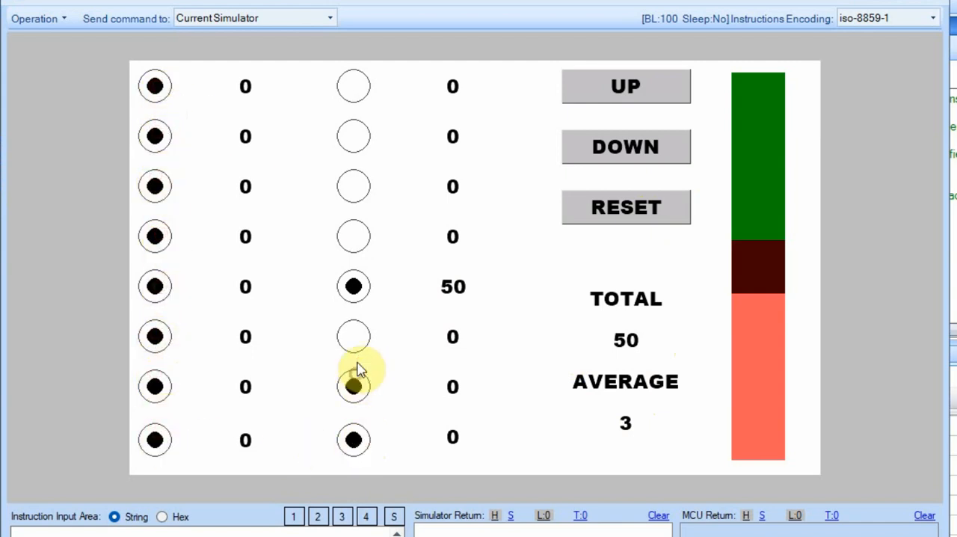
Step: Check the last remaining radios in the second column so all 16 fields are selected
{"action": "left_click", "coordinate": [353, 85]}
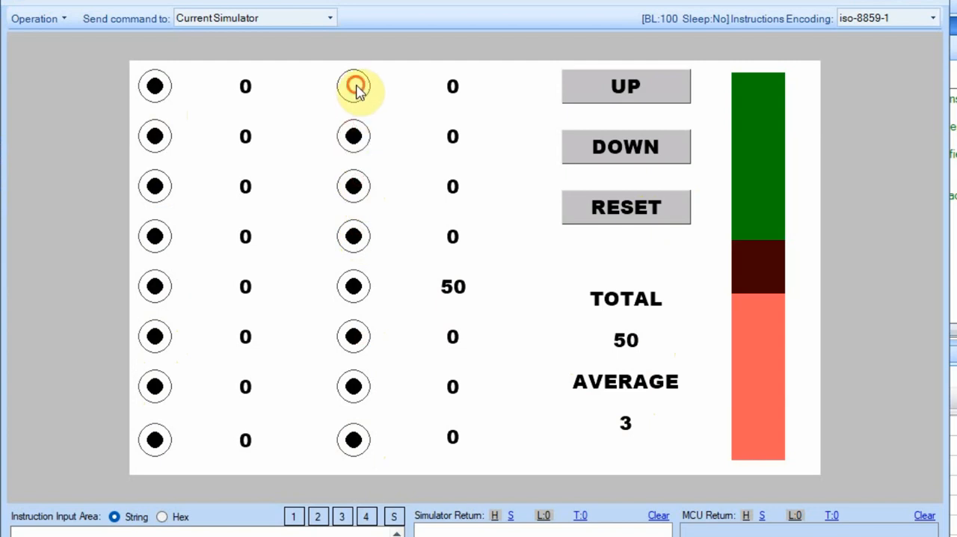
{"action": "left_click", "coordinate": [353, 86]}
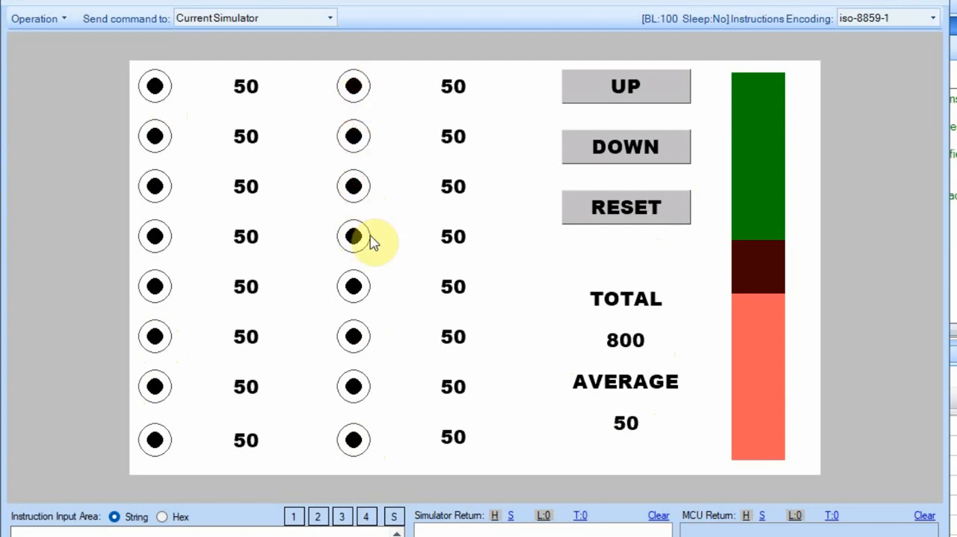
{"action": "mouse_move", "coordinate": [668, 353]}
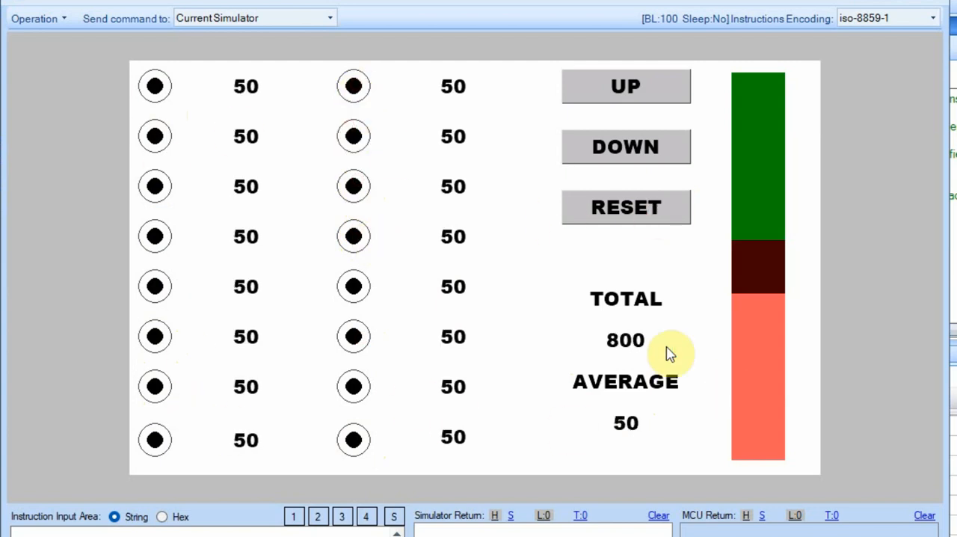
{"action": "mouse_move", "coordinate": [644, 425]}
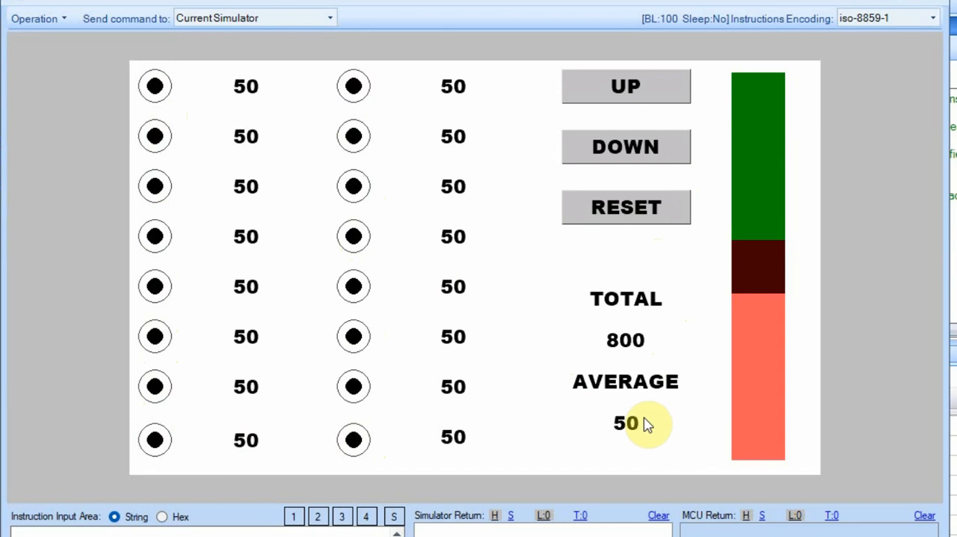
{"action": "mouse_move", "coordinate": [758, 275]}
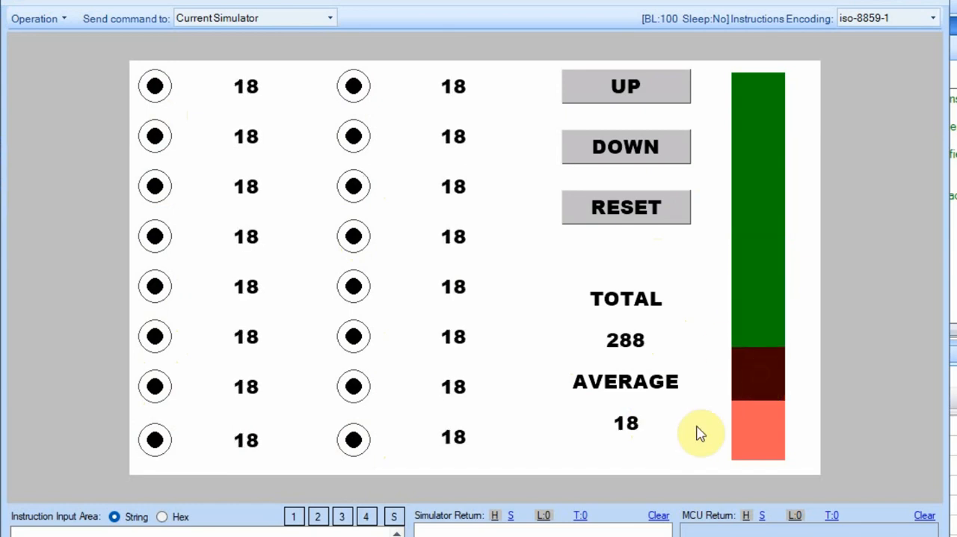
{"action": "mouse_move", "coordinate": [749, 423]}
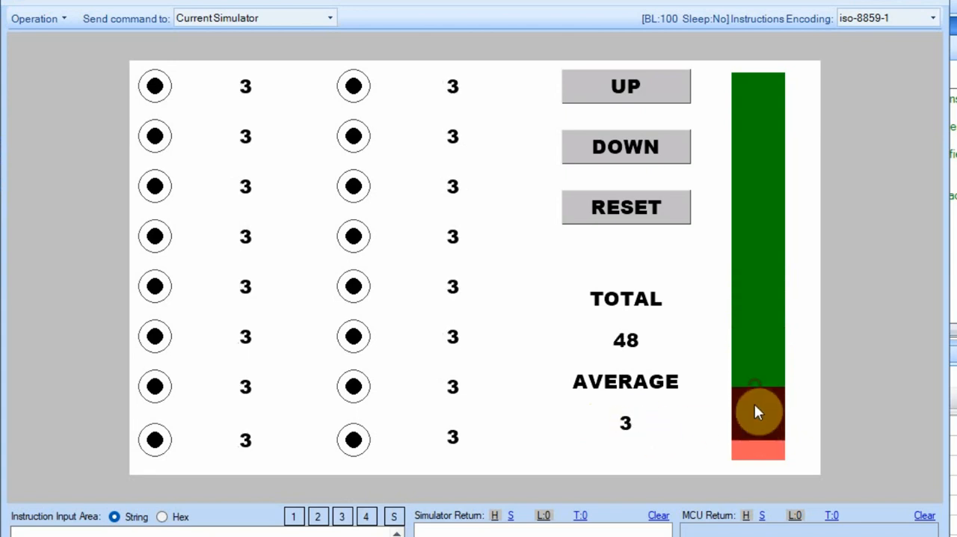
Step: Drag the h0 slider in the simulator to set all sixteen selected fields to one value
{"action": "left_click", "coordinate": [626, 85]}
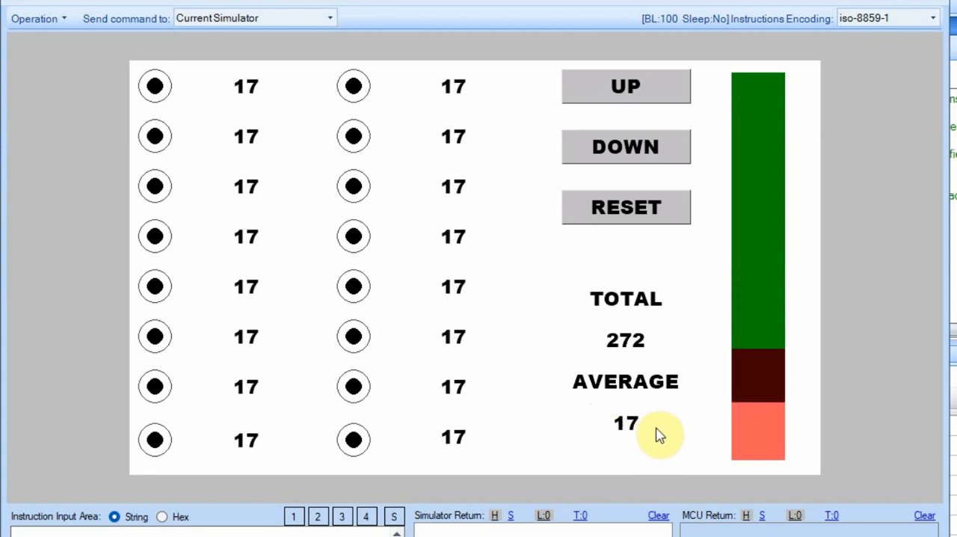
{"action": "mouse_move", "coordinate": [753, 393]}
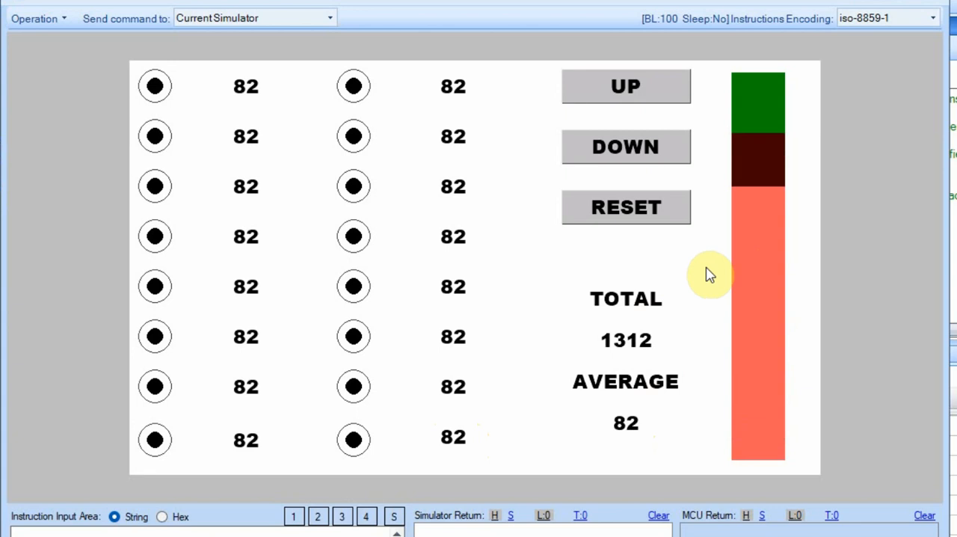
{"action": "mouse_move", "coordinate": [710, 269]}
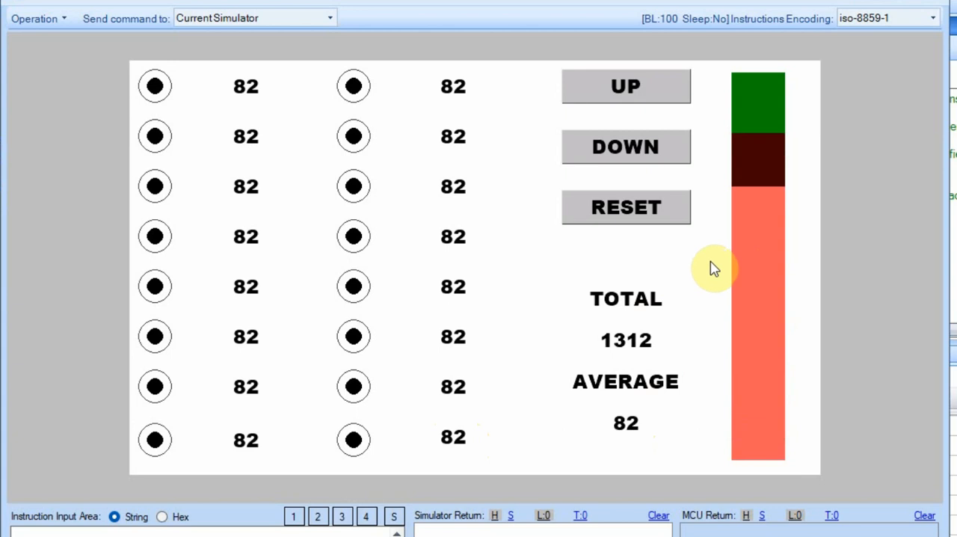